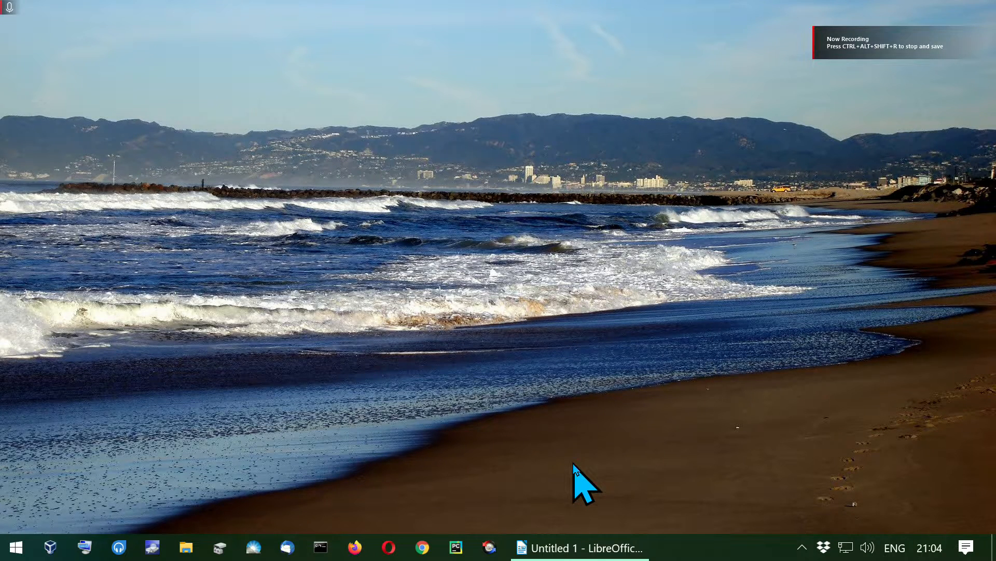
mouse_move(596, 547)
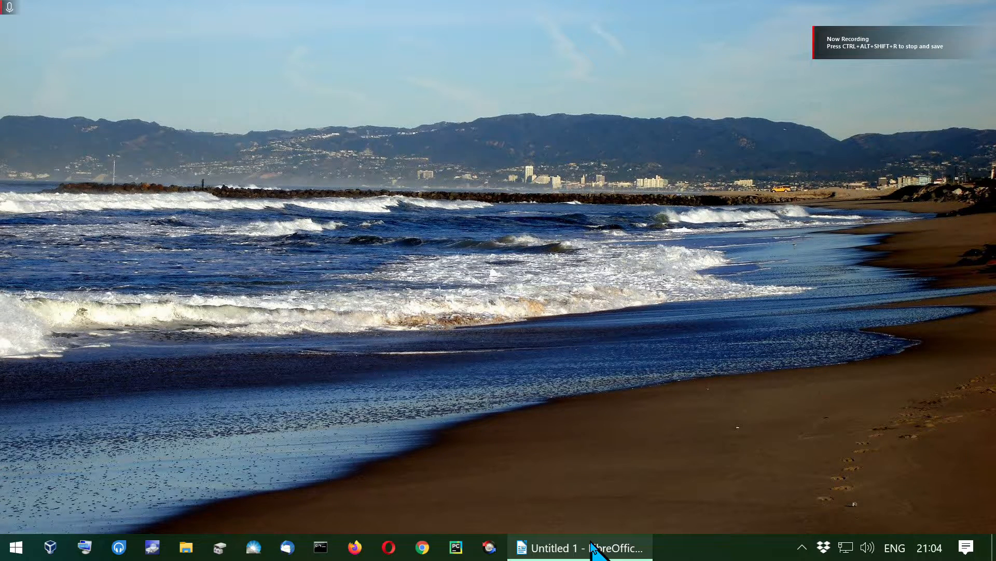
mouse_move(579, 547)
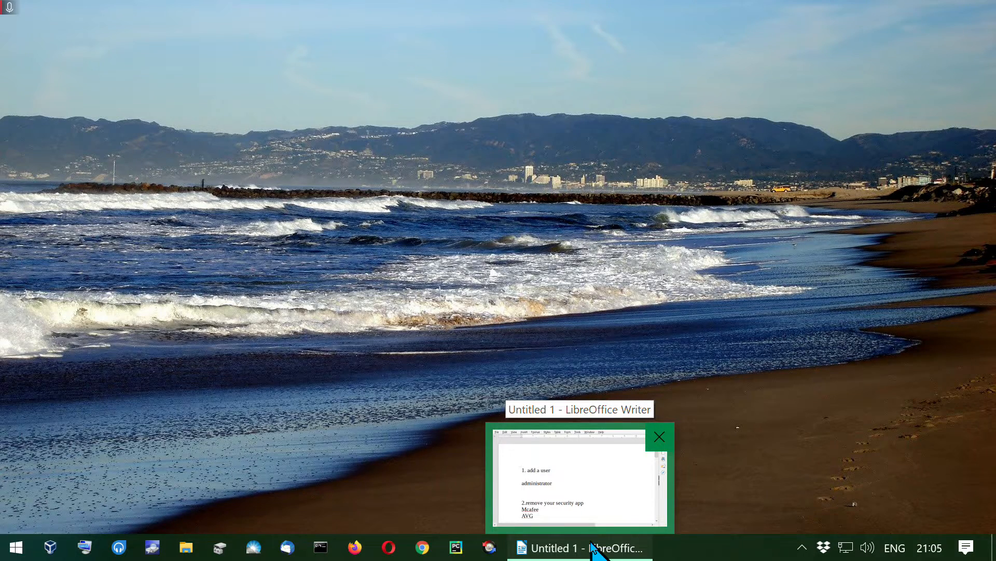
- Restore the Writer checklist window and scroll through its add-user, security-app and safe-mode items
left_click(579, 547)
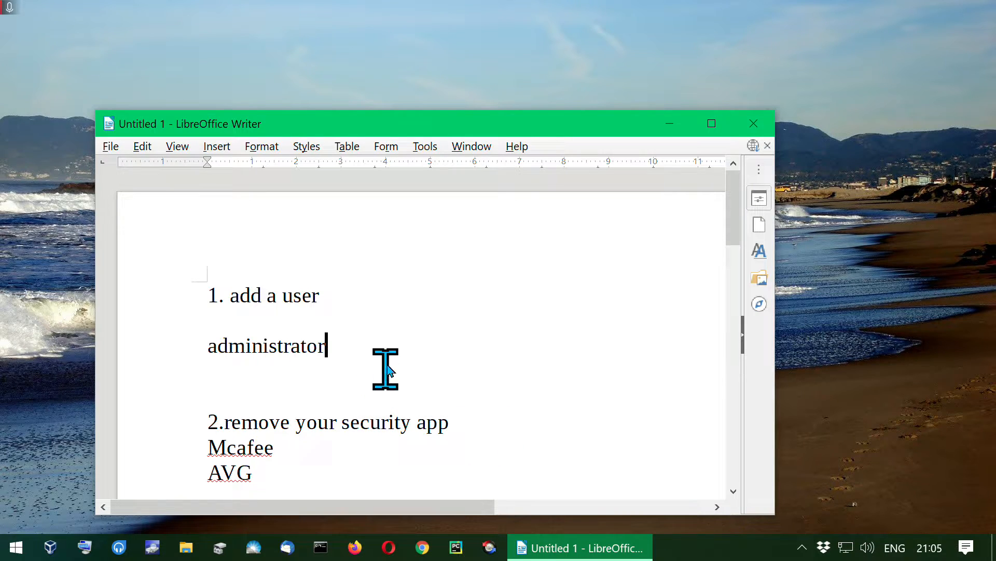
mouse_move(399, 315)
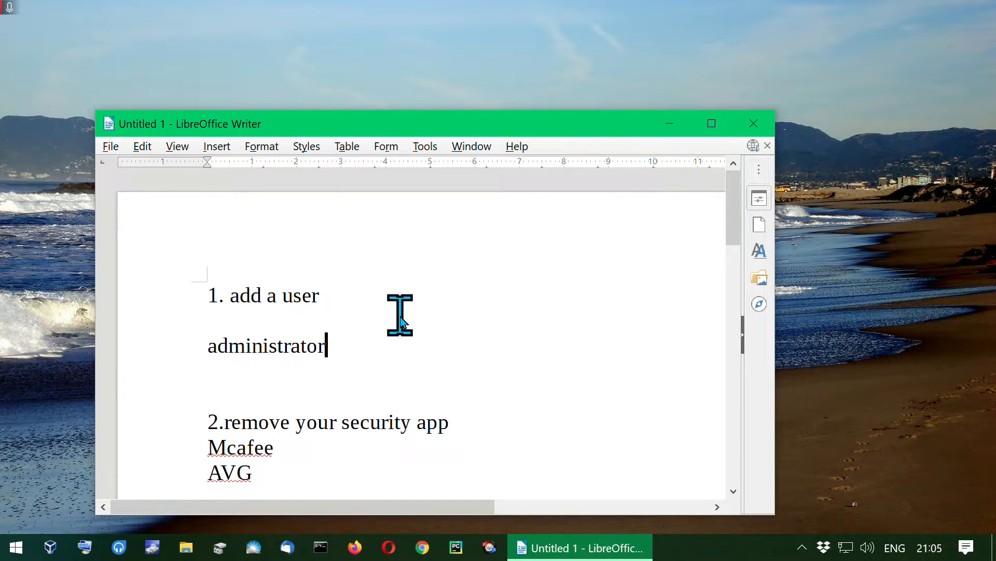
scroll("down", 3)
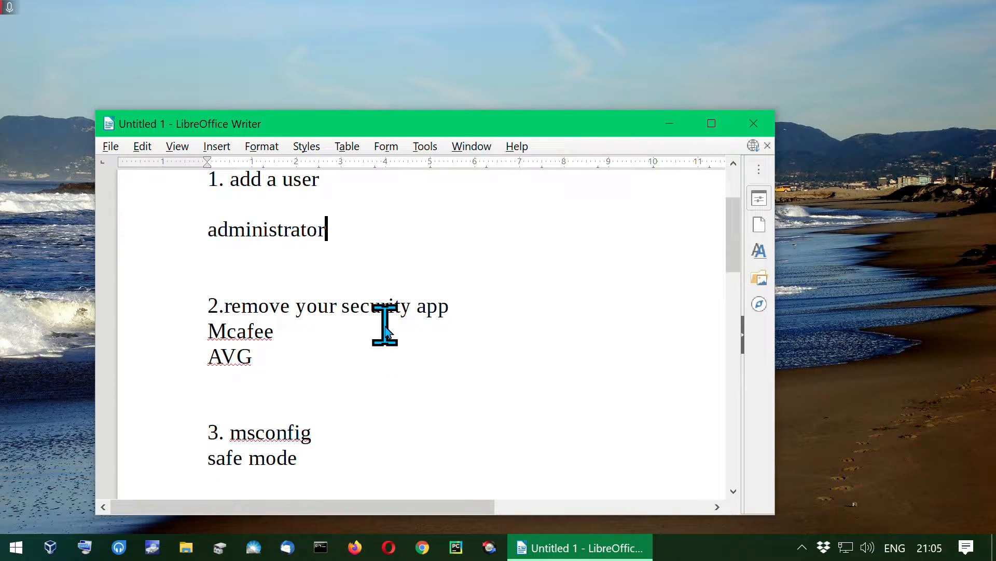
scroll("down", 3)
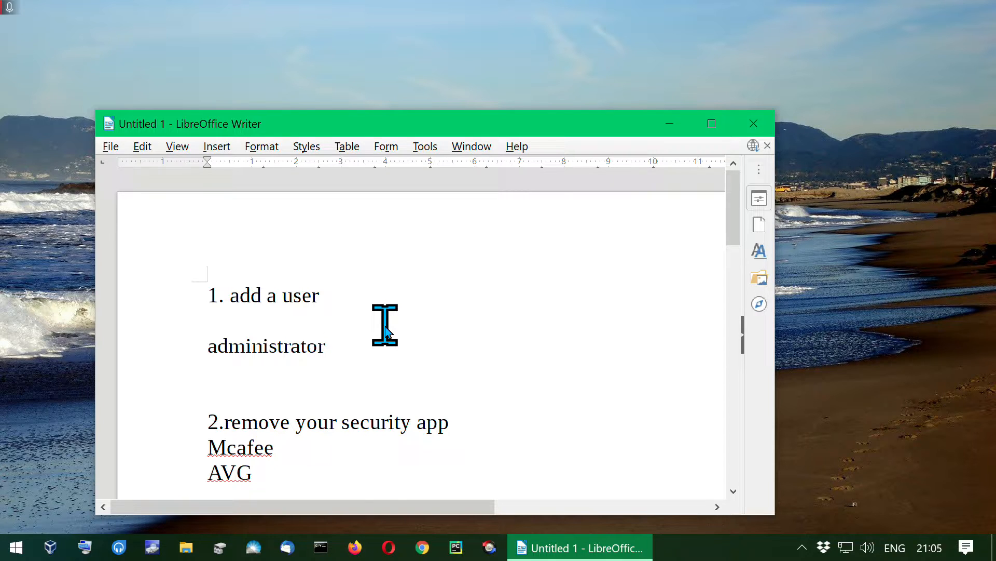
mouse_move(261, 311)
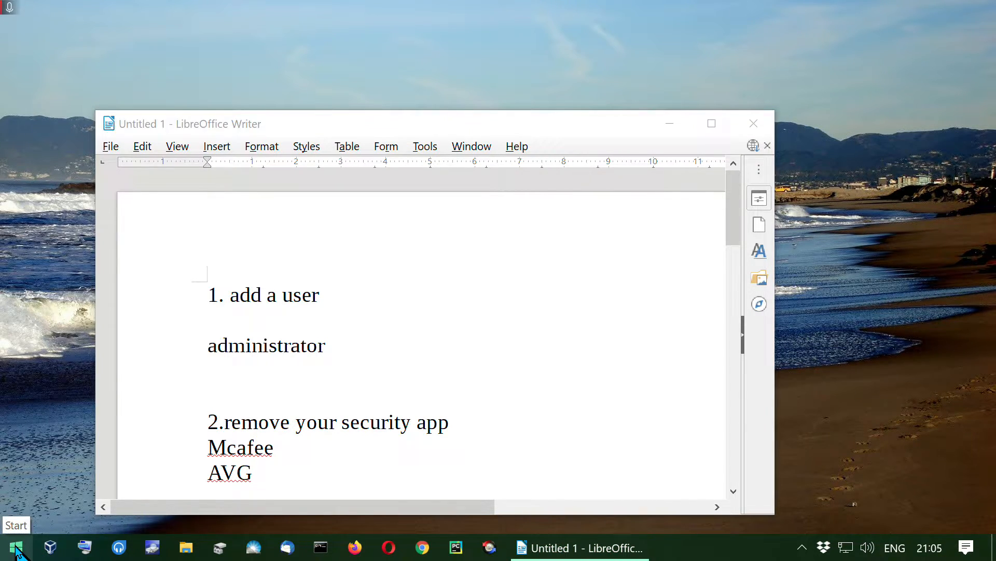
- From an elevated PowerShell run 'net user /add john *' with a password; john already exists
right_click(15, 547)
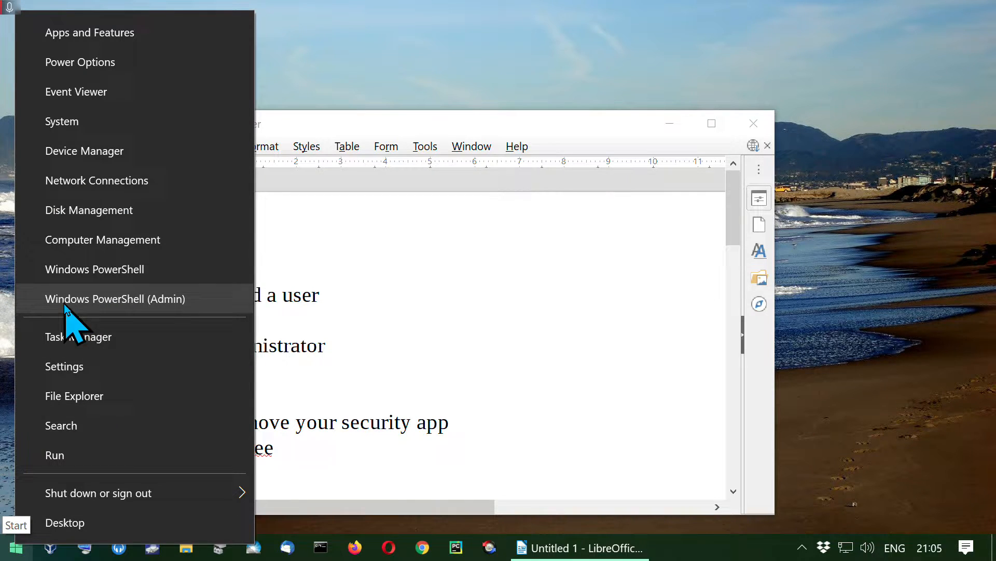
mouse_move(150, 324)
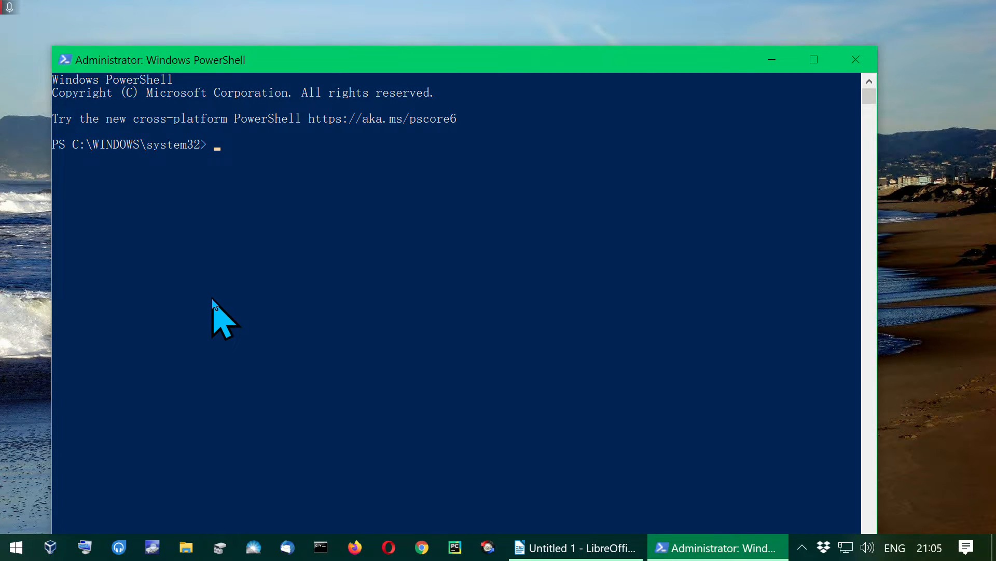
type("net")
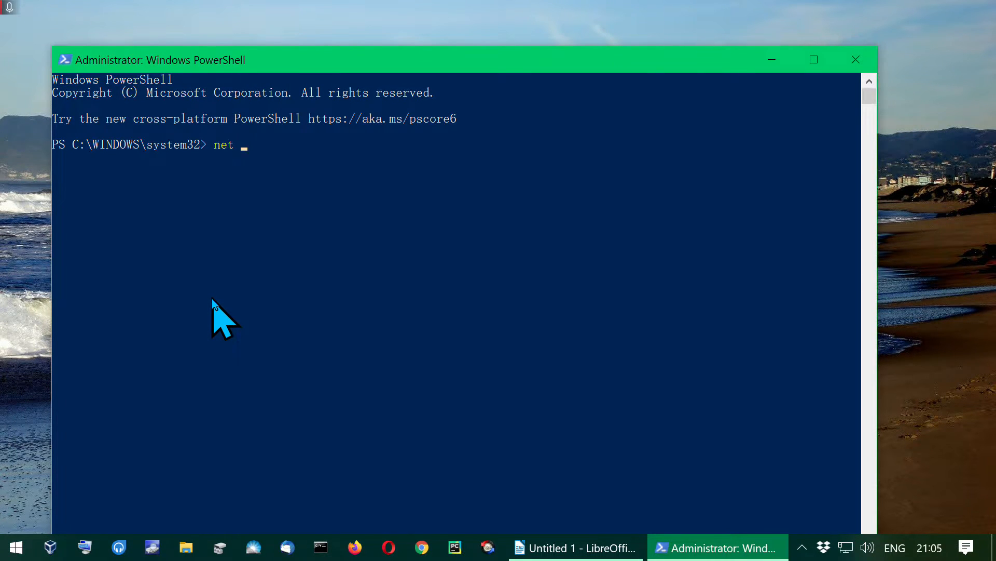
type("user /")
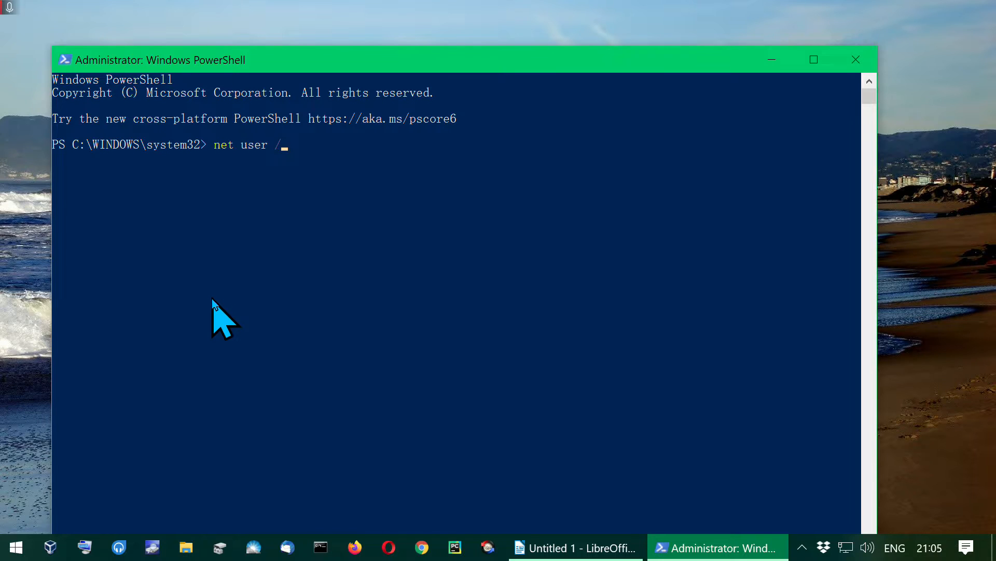
type("add")
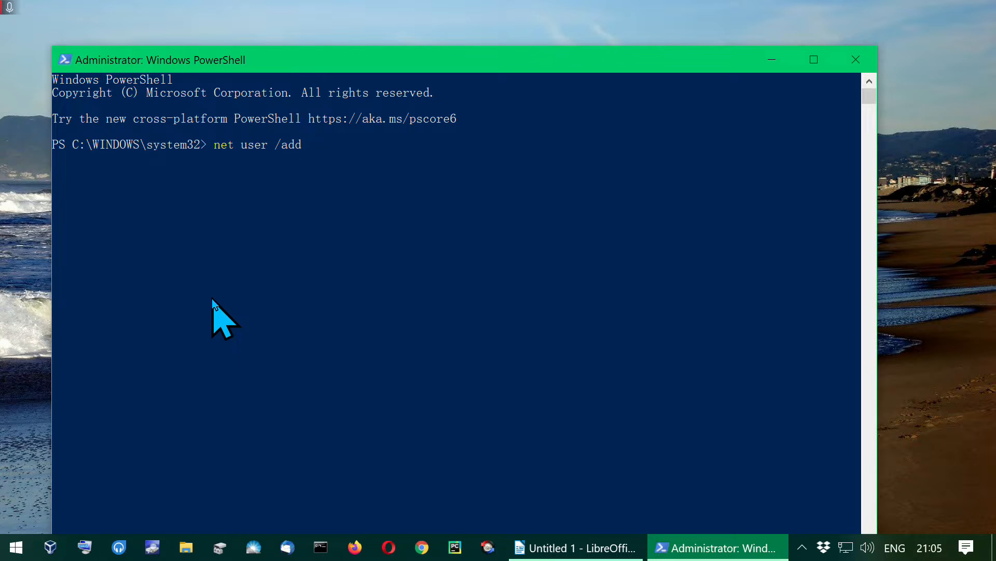
type("john")
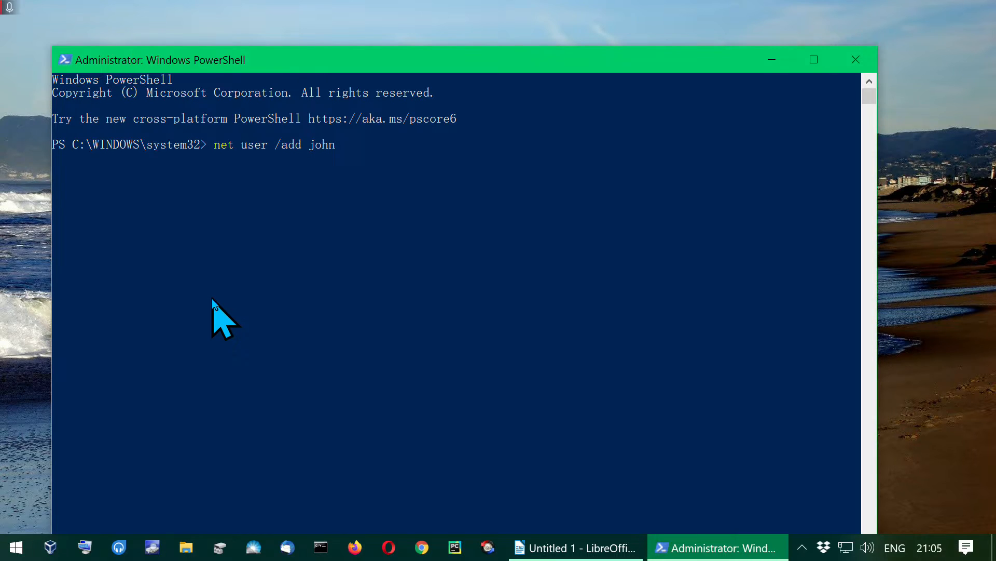
type("*")
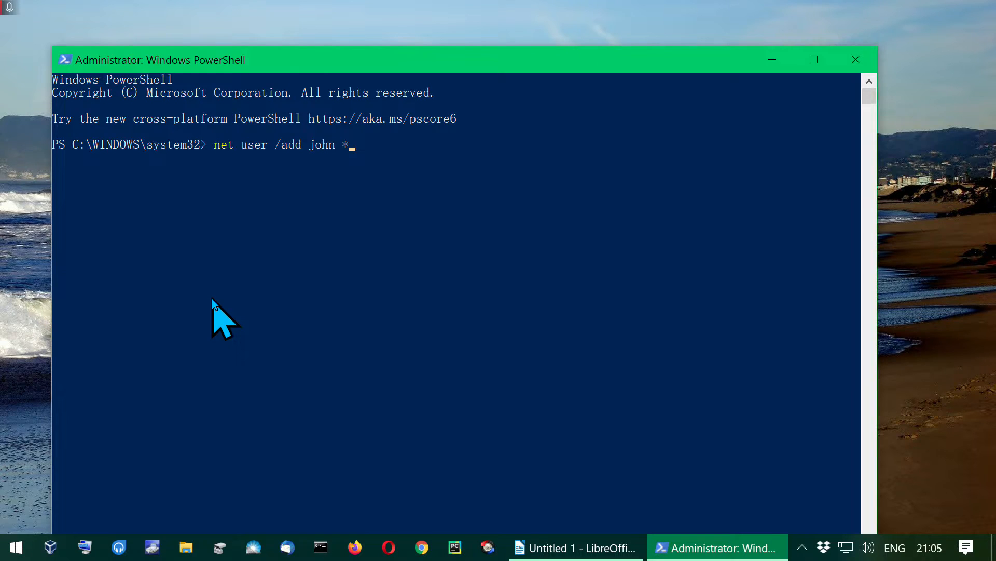
key("Enter")
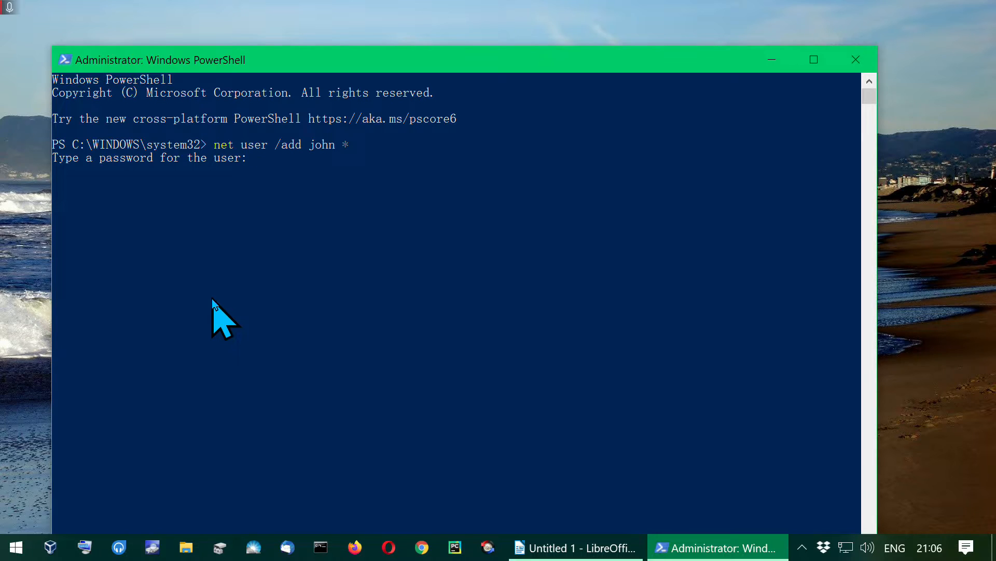
key("Enter")
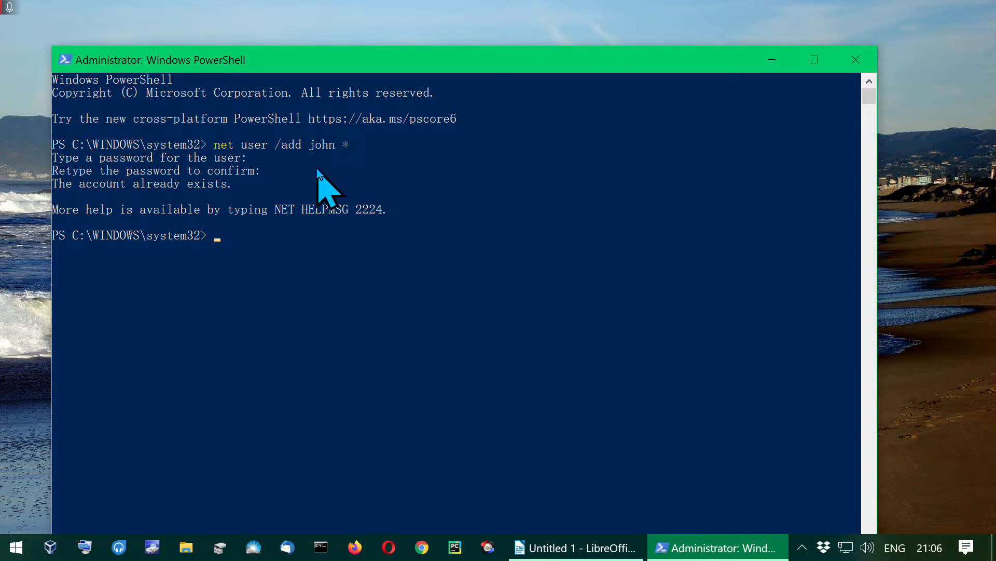
- Run 'net user /add Alex1 *' to create the local user Alex1 with a password
type("net user")
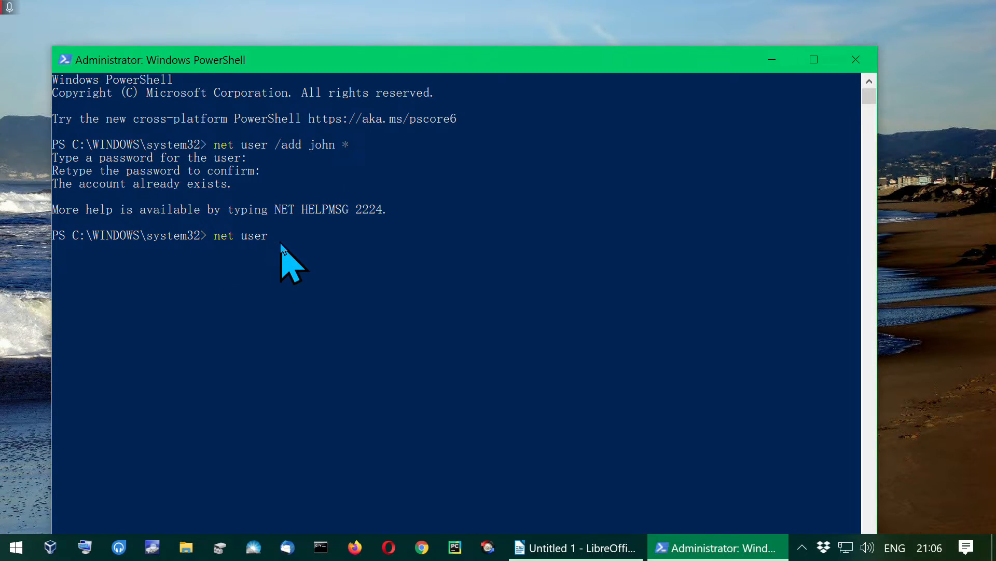
type("/add")
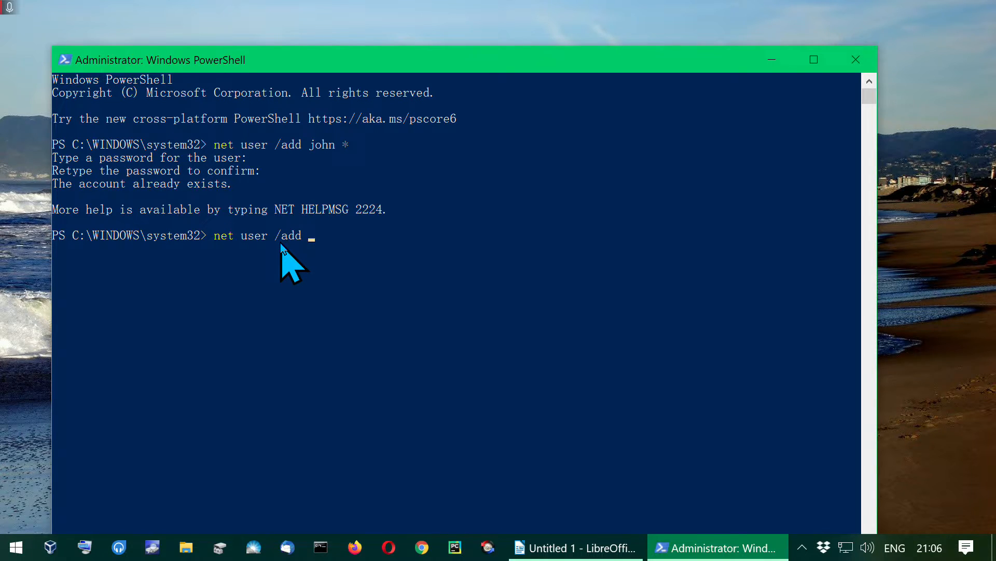
type("Al")
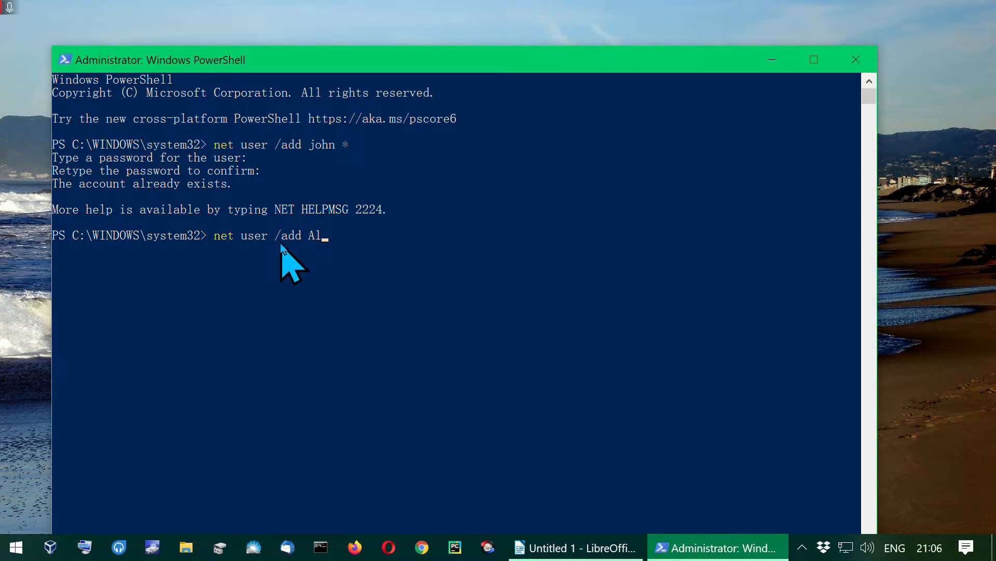
type("ex1 *")
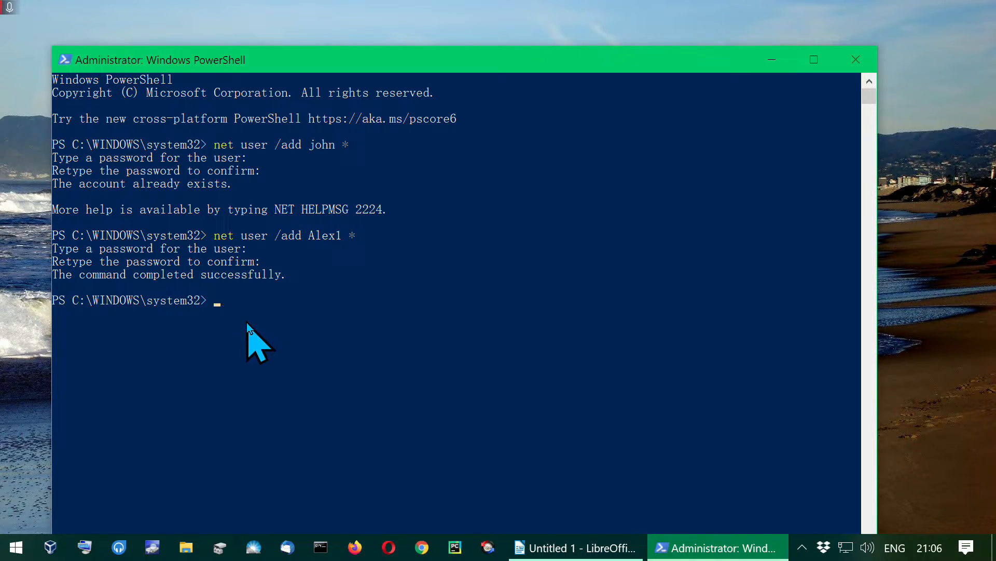
type("net")
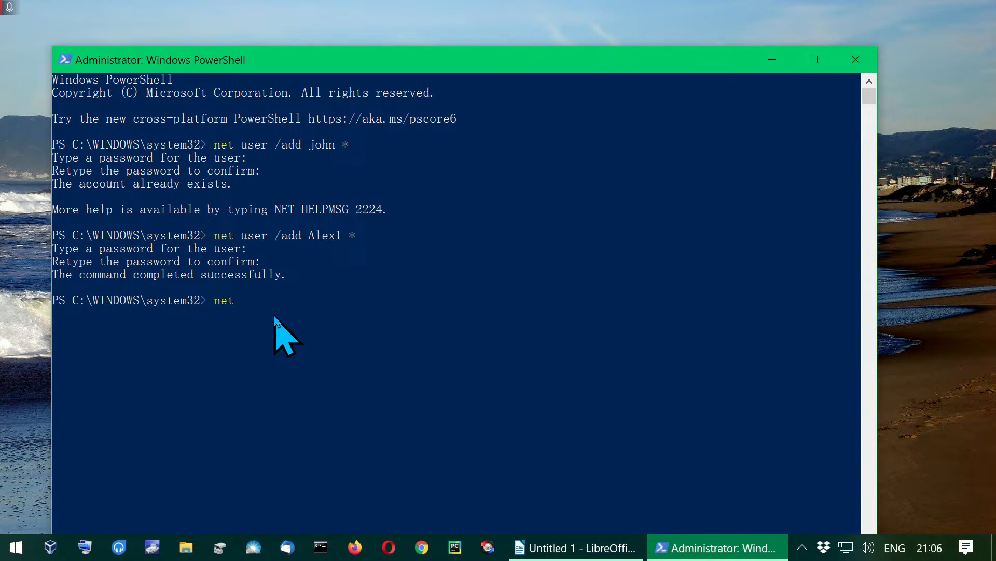
- Run 'net localgroup administrators /add Alex1' to make Alex1 an administrator
type("localgr")
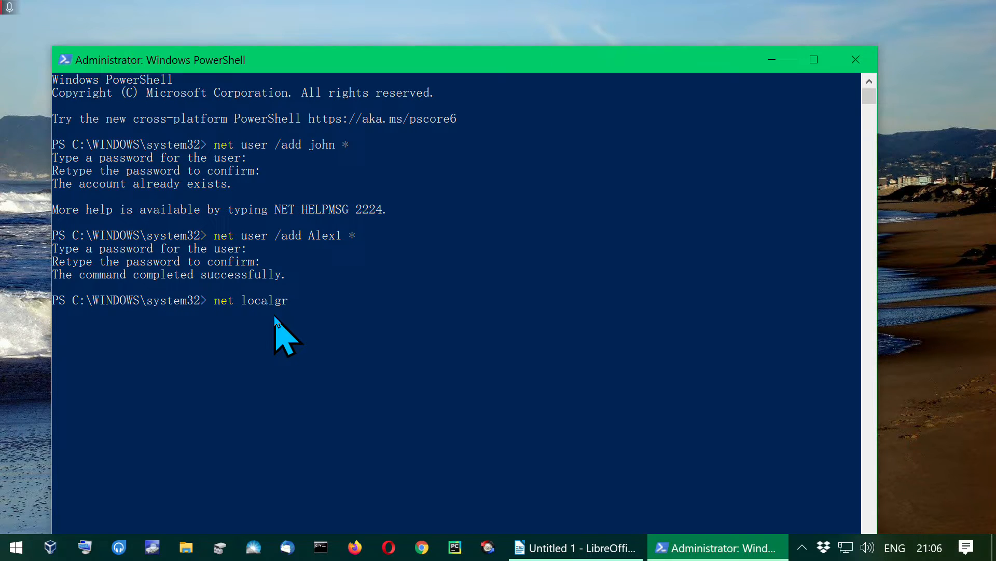
type("oup ad")
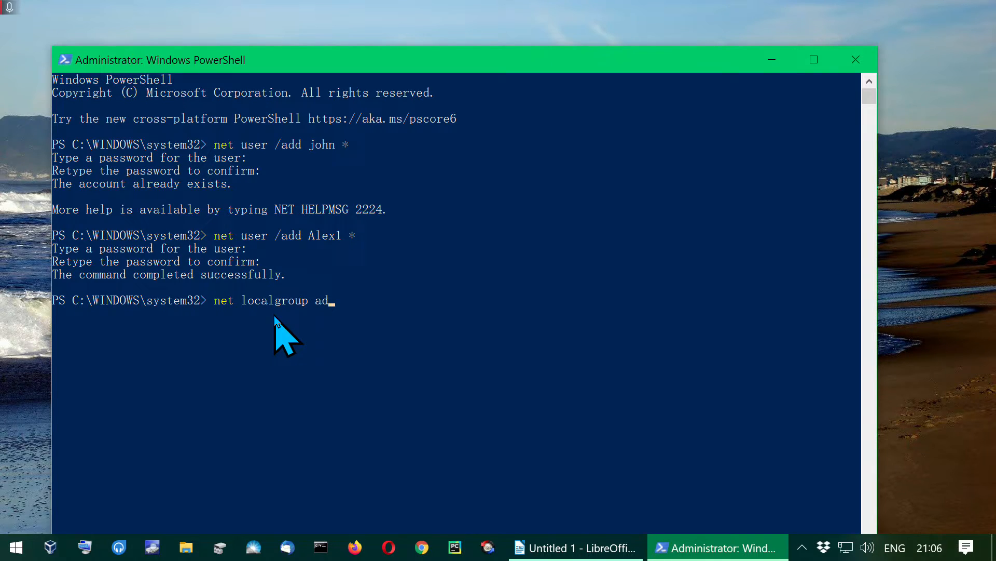
type("ministrator")
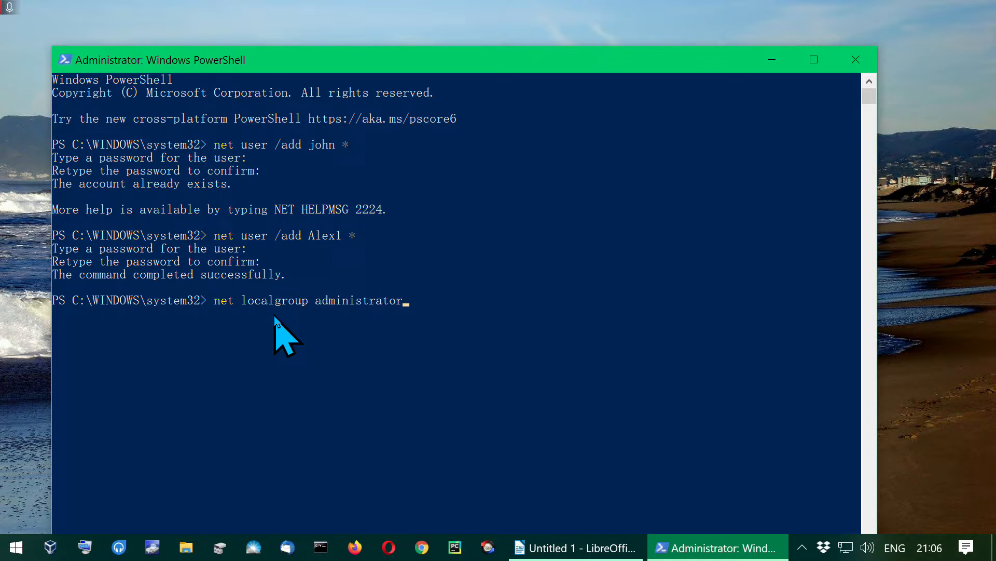
type("s")
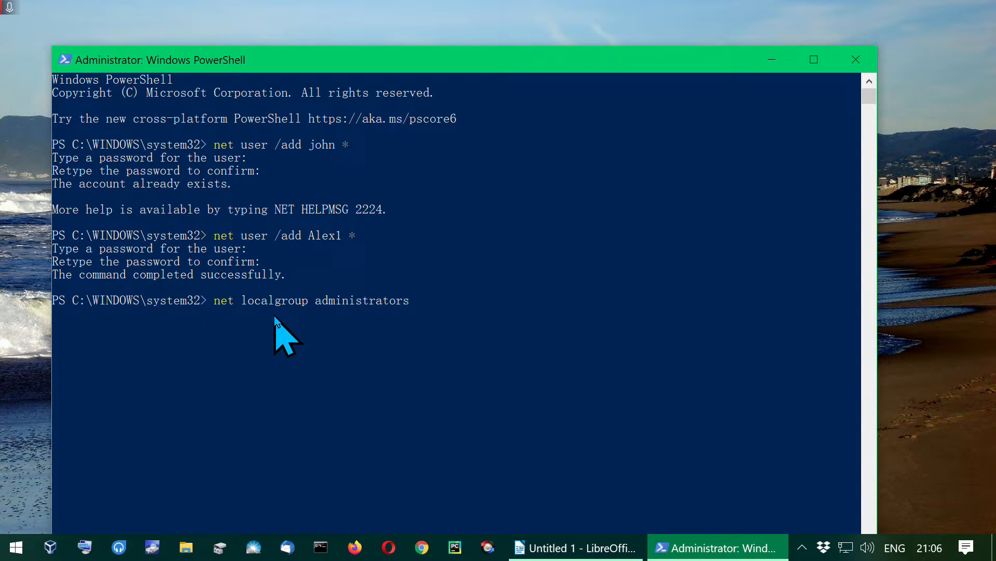
mouse_move(507, 341)
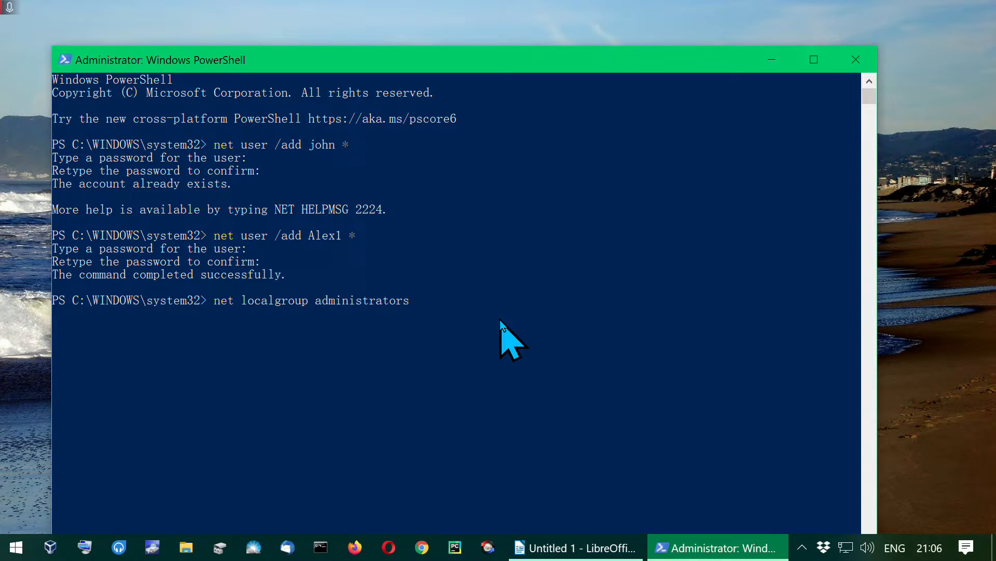
type("/add")
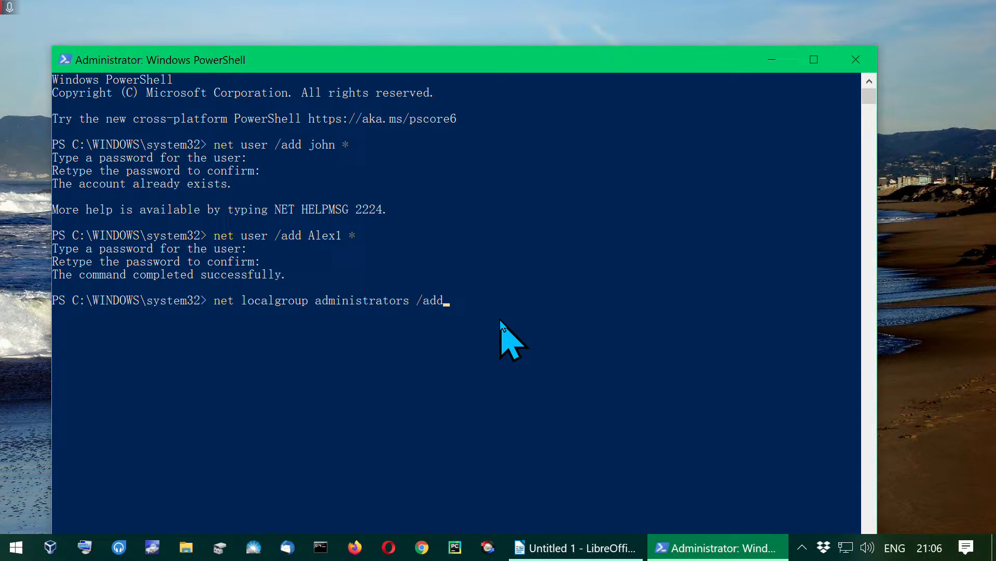
type("\" \"")
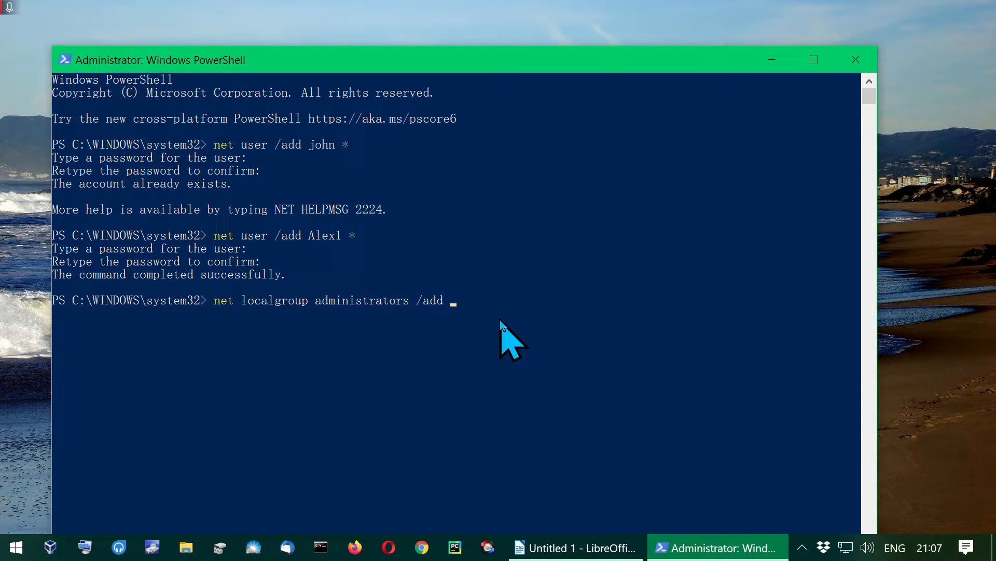
type("Alex1")
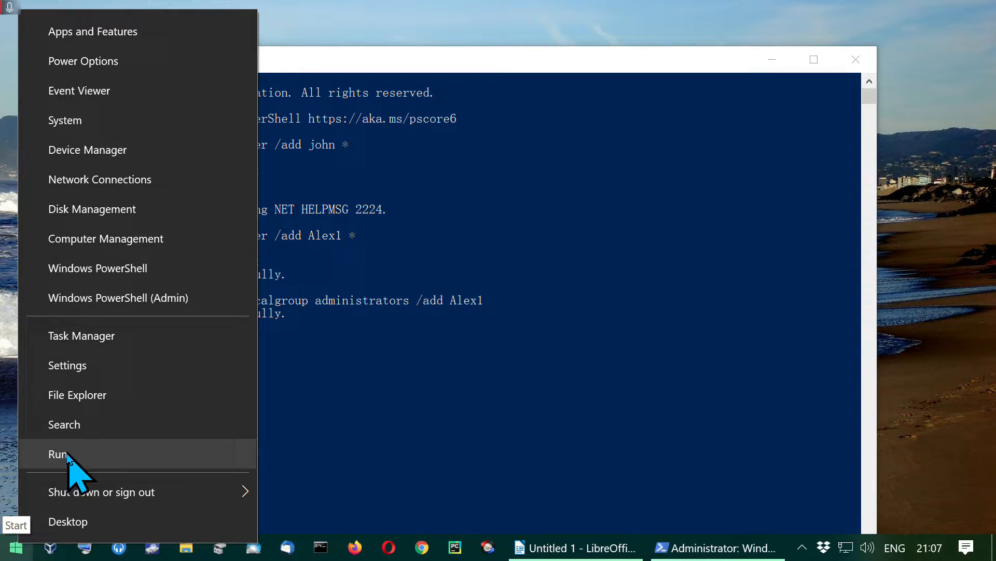
- Run netplwiz, confirm Alex1 is in Users and Administrators, and cancel out of User Accounts
left_click(59, 453)
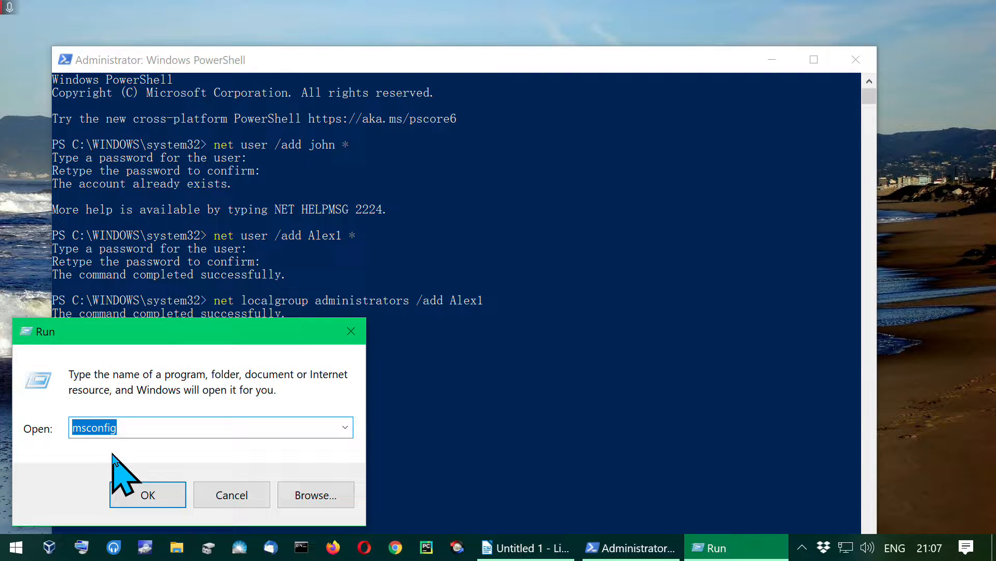
type("netplwiz")
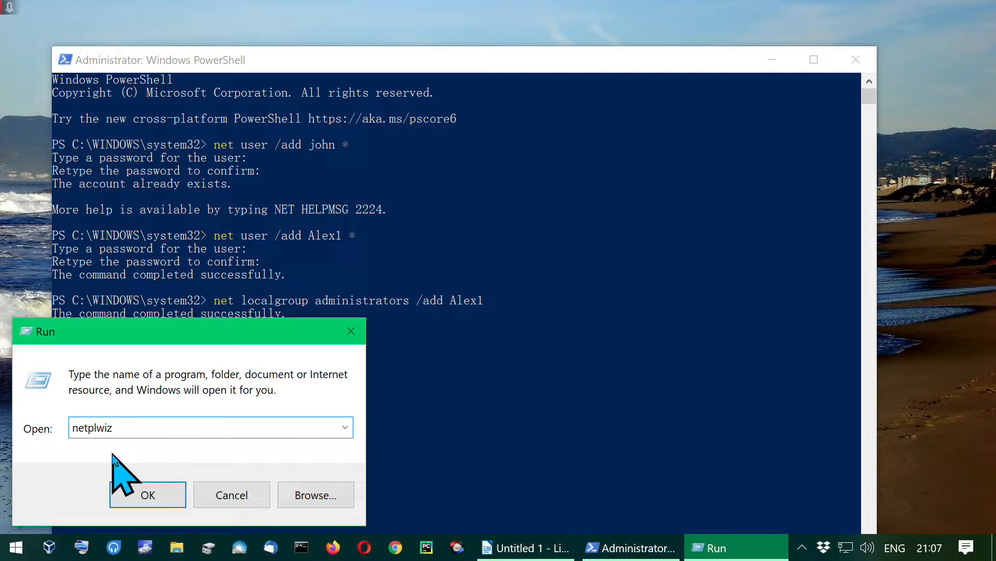
left_click(148, 494)
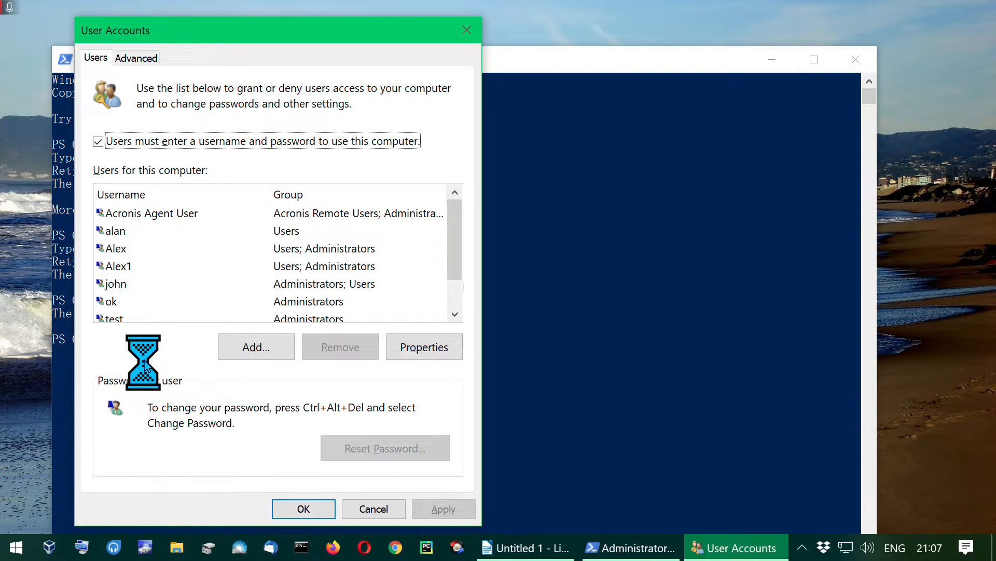
left_click(118, 266)
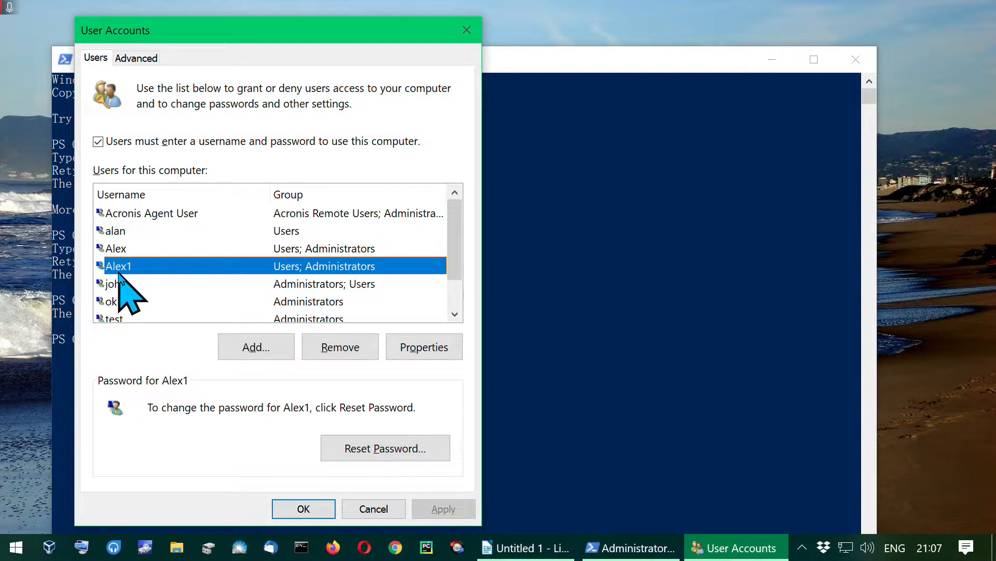
mouse_move(349, 293)
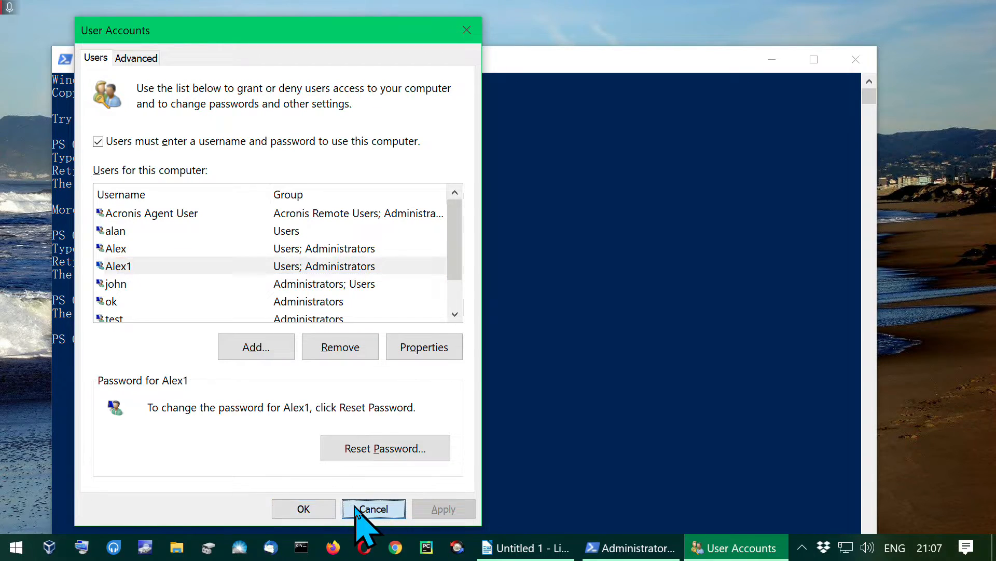
left_click(373, 509)
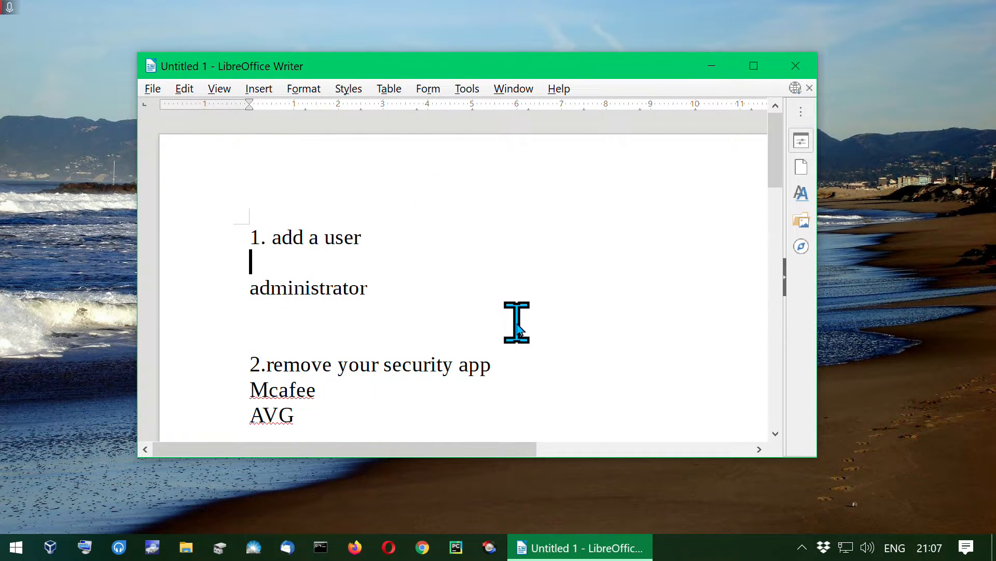
- Write Alex1 under the '1. add a user' checklist item and review that item's lines
type("Alex1")
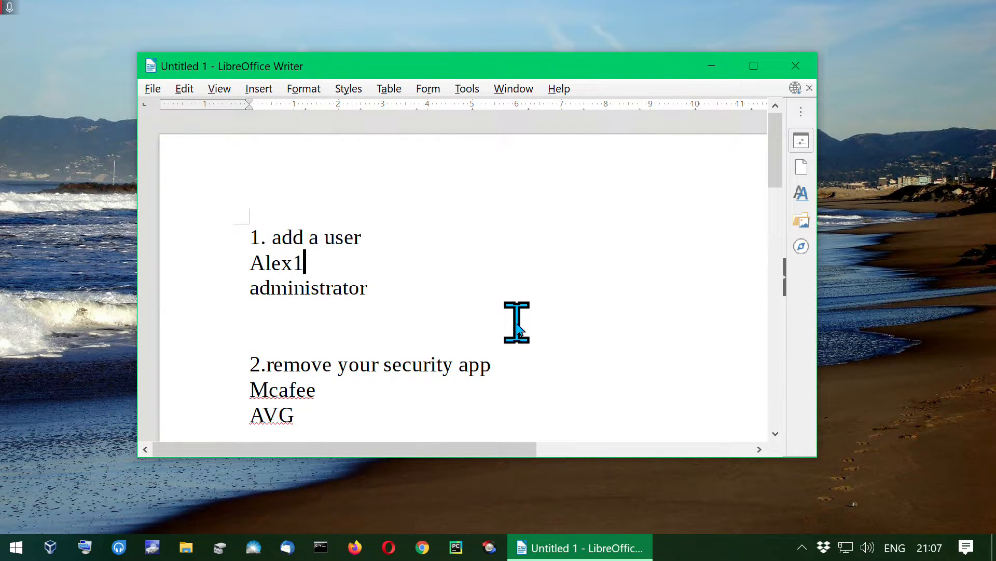
mouse_move(411, 300)
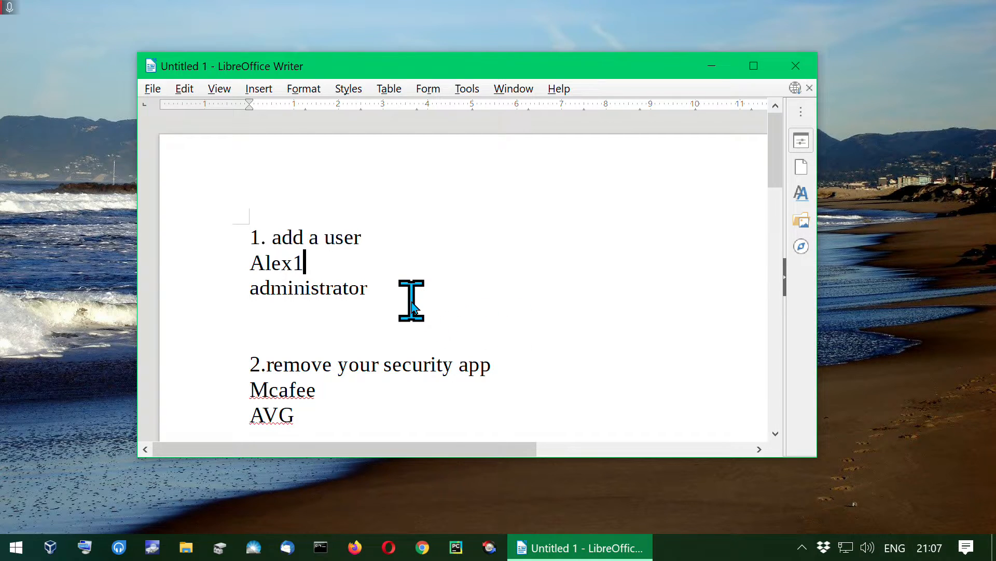
mouse_move(412, 295)
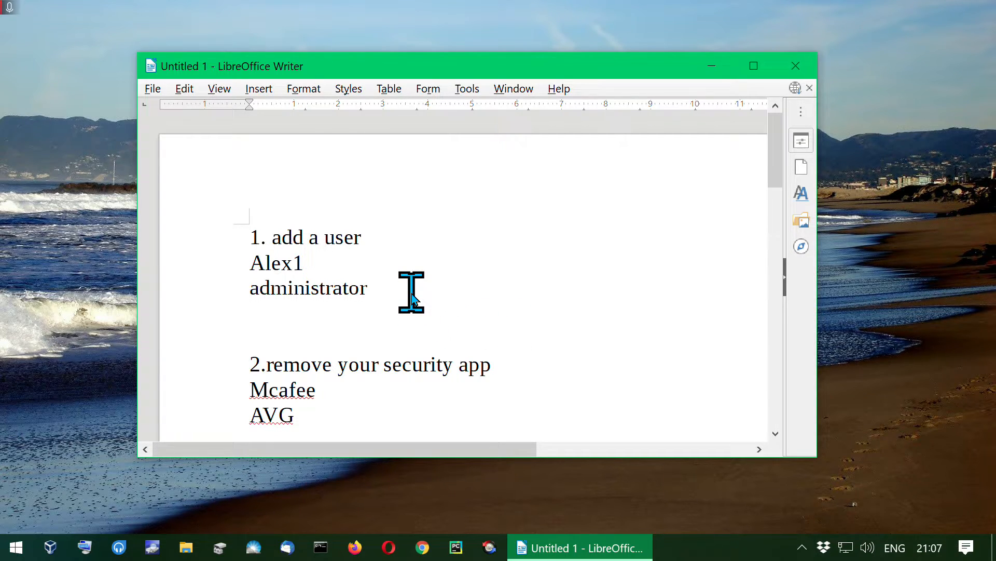
mouse_move(270, 260)
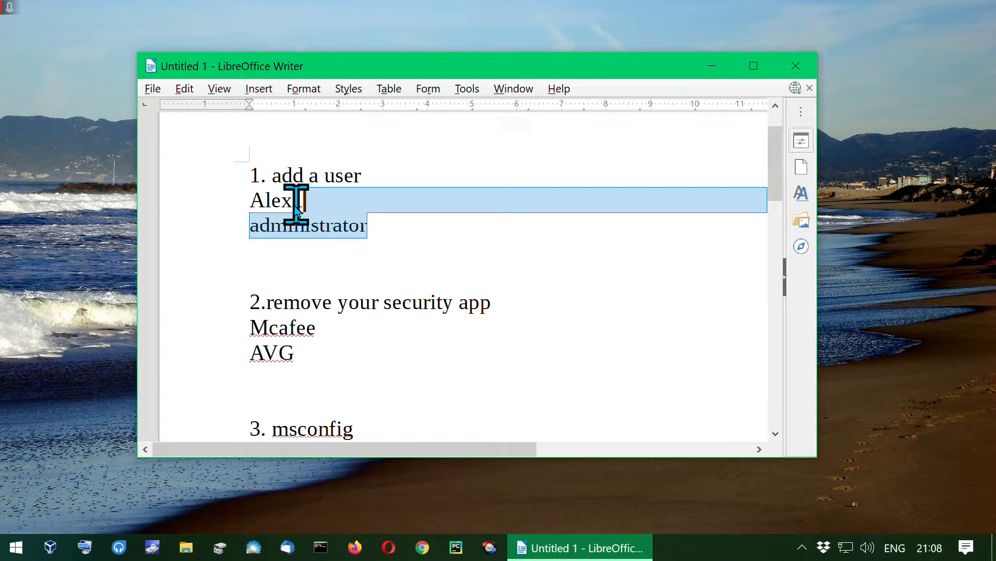
type("1")
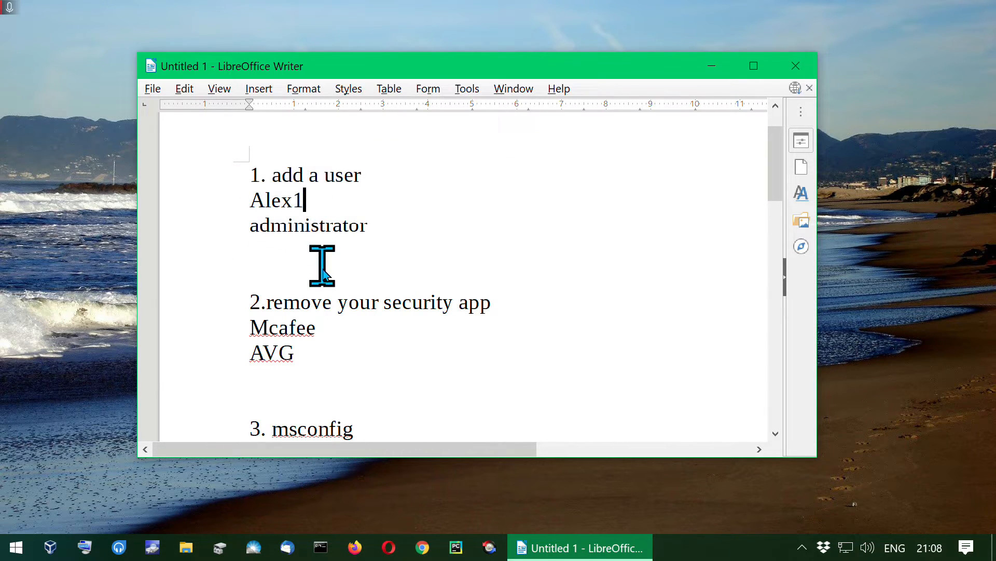
mouse_move(343, 289)
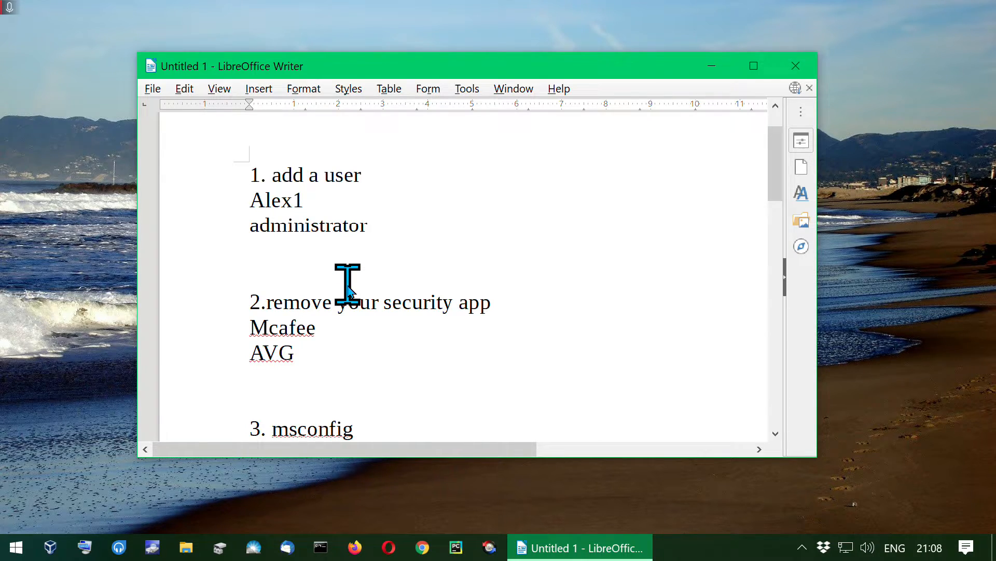
mouse_move(347, 201)
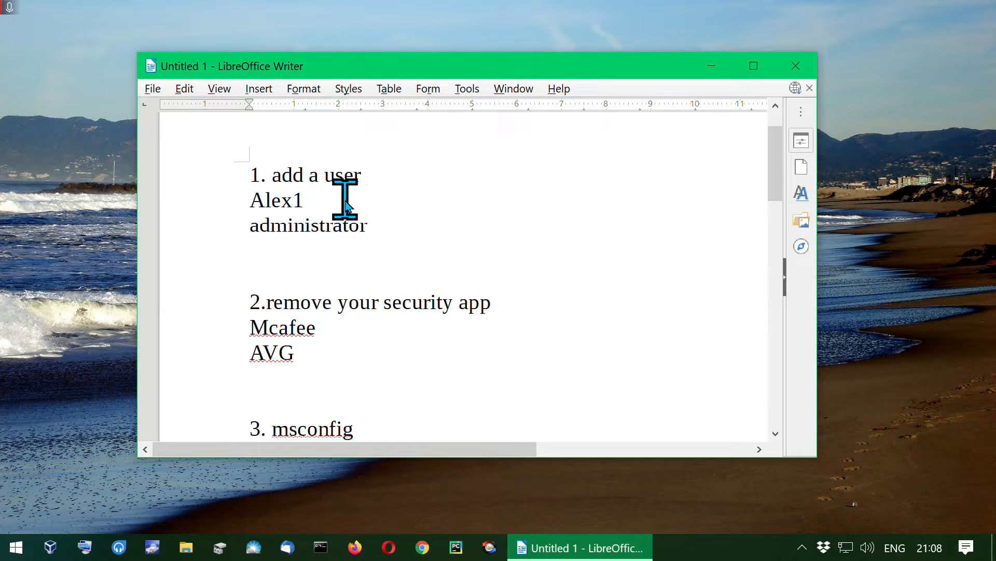
double_click(276, 199)
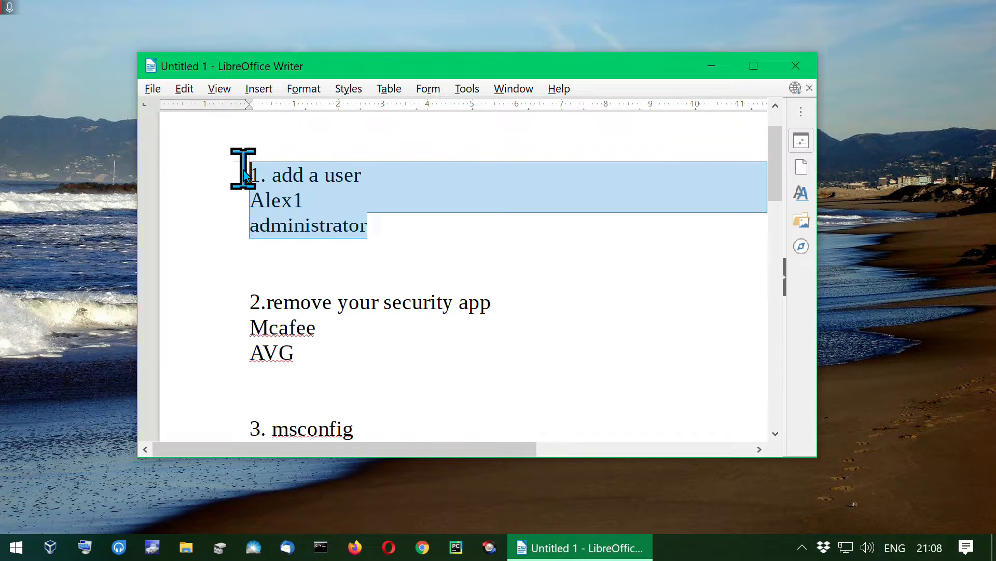
mouse_move(254, 244)
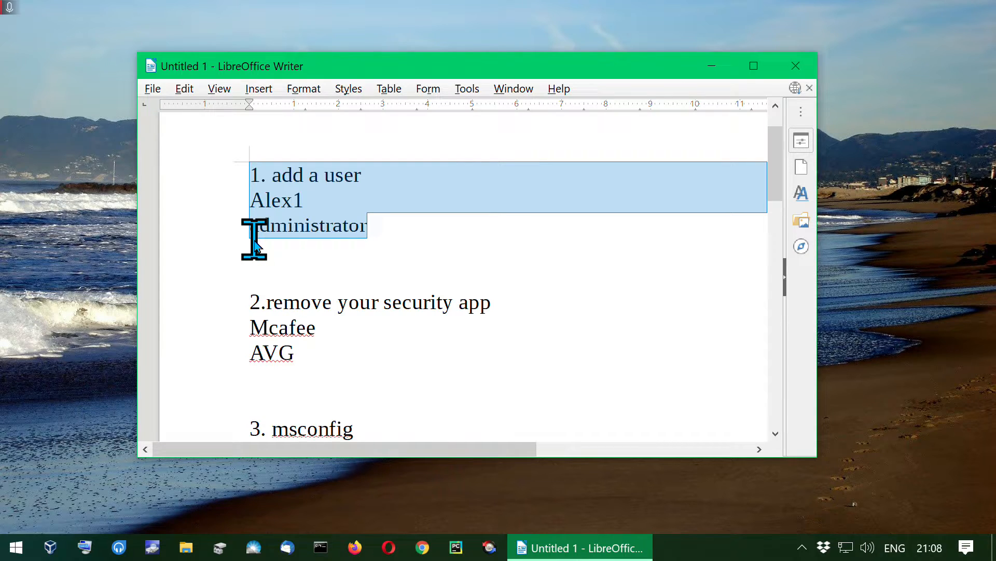
left_click(445, 248)
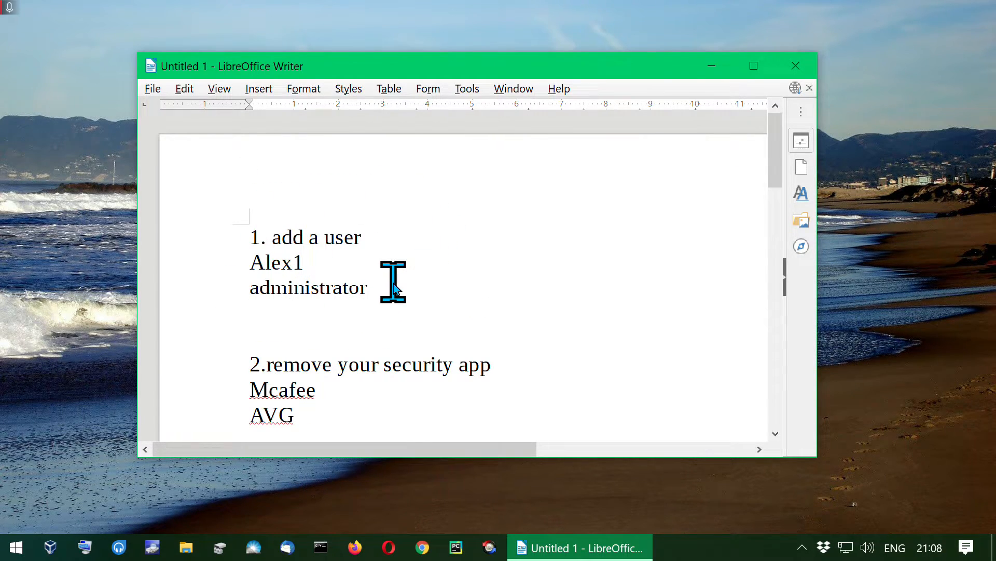
mouse_move(395, 294)
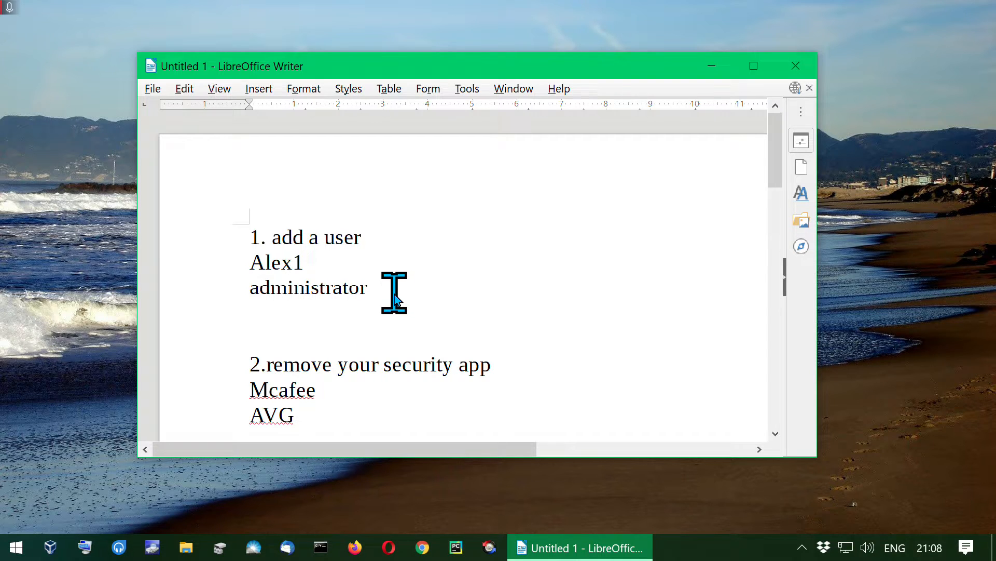
scroll("down", 3)
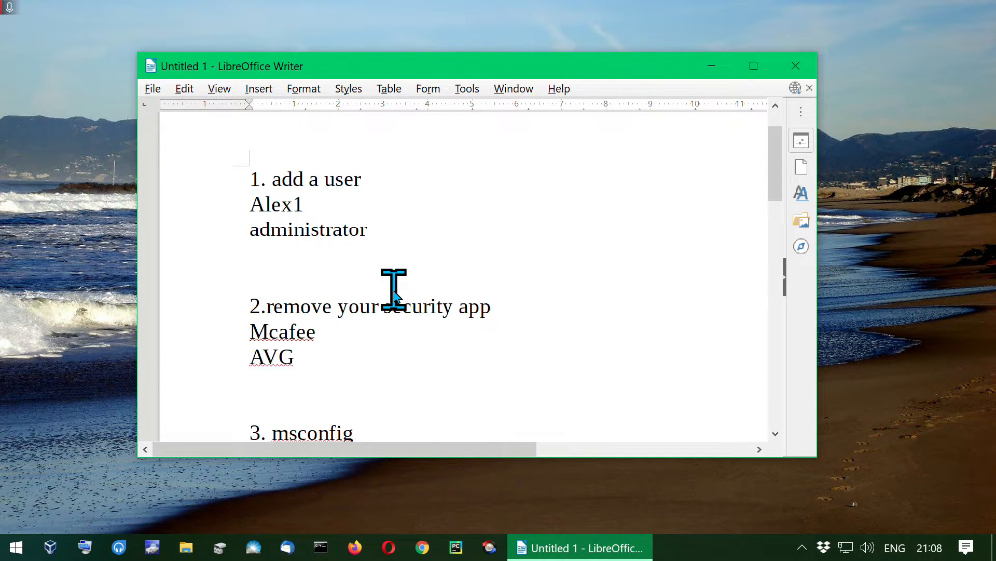
mouse_move(467, 321)
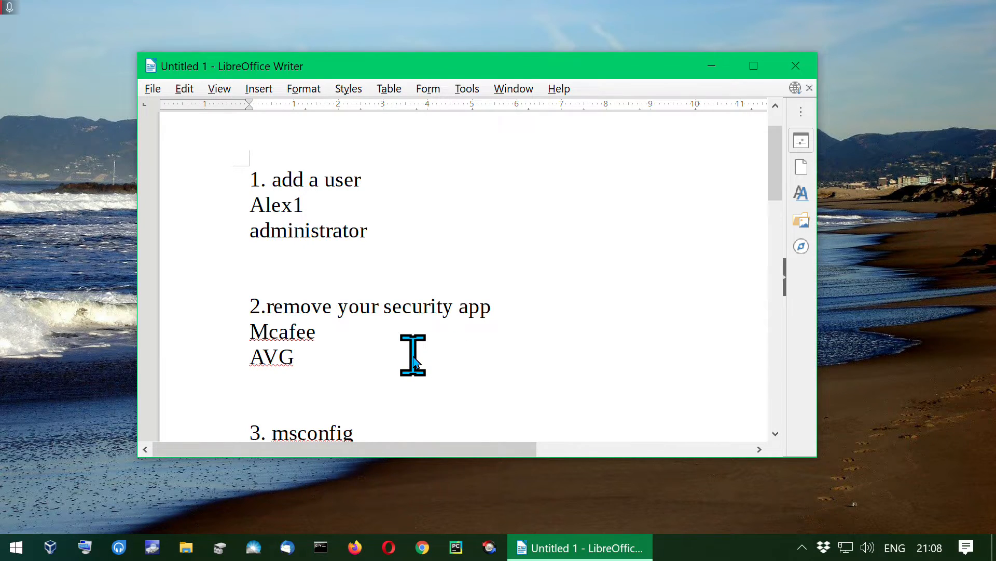
- Review the 'remove your security app' line and scroll to the msconfig safe mode item
left_click(290, 356)
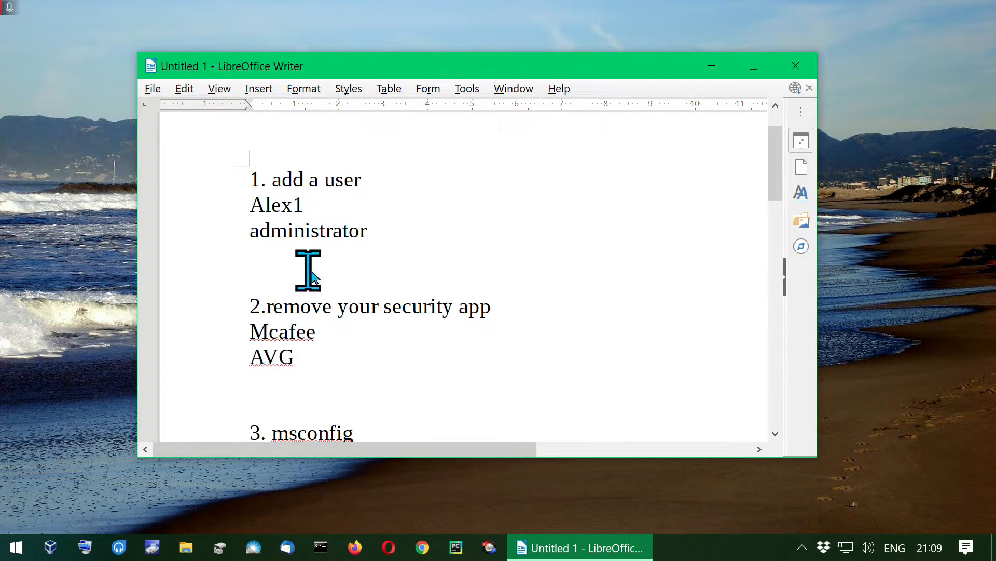
mouse_move(374, 311)
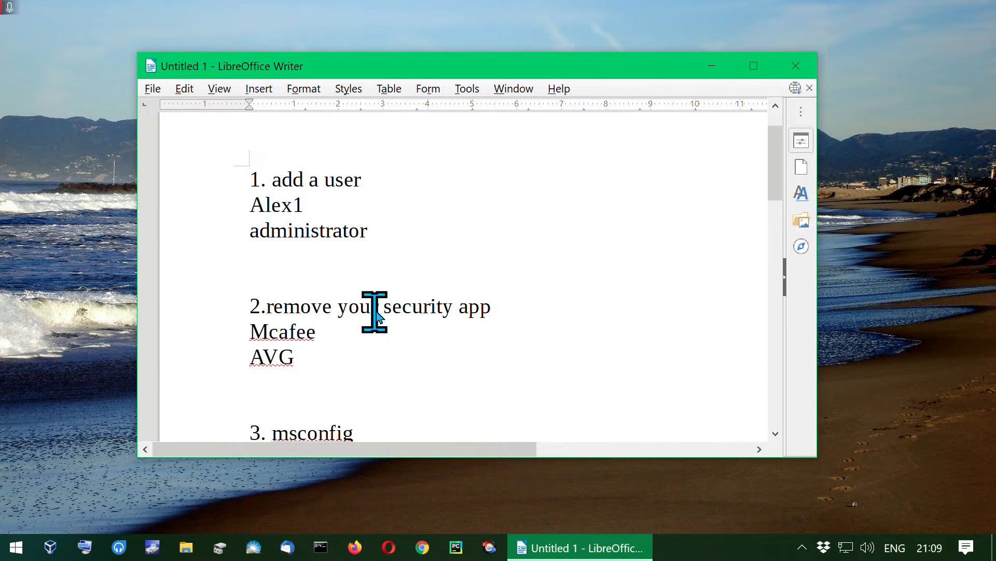
left_click_drag(371, 306, 485, 306)
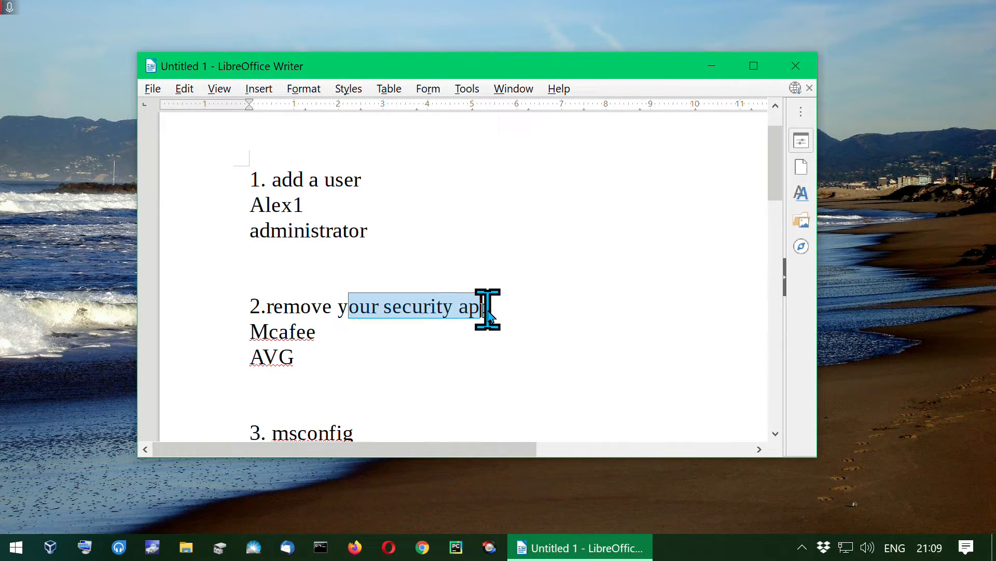
left_click_drag(482, 307, 506, 312)
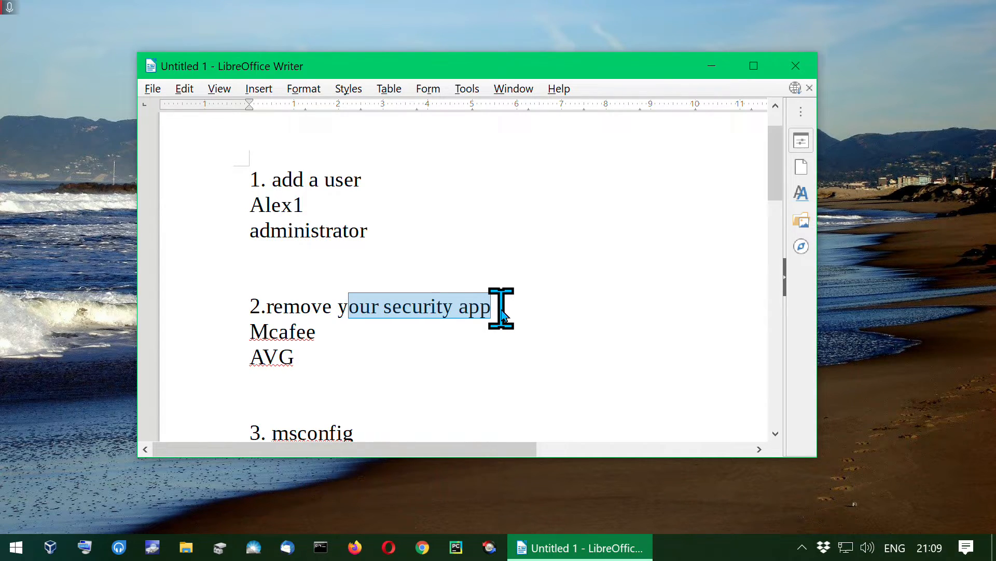
left_click(425, 349)
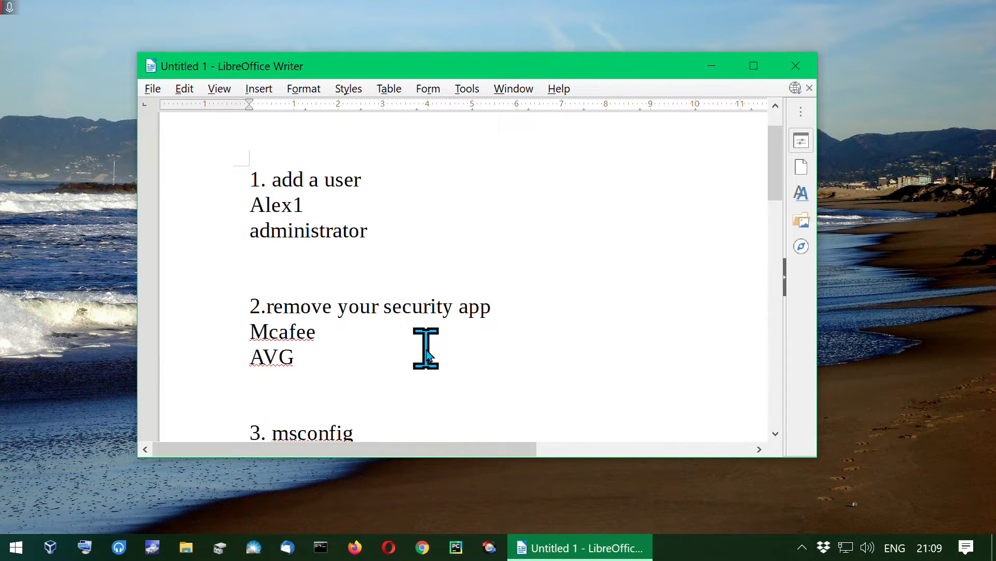
left_click(294, 356)
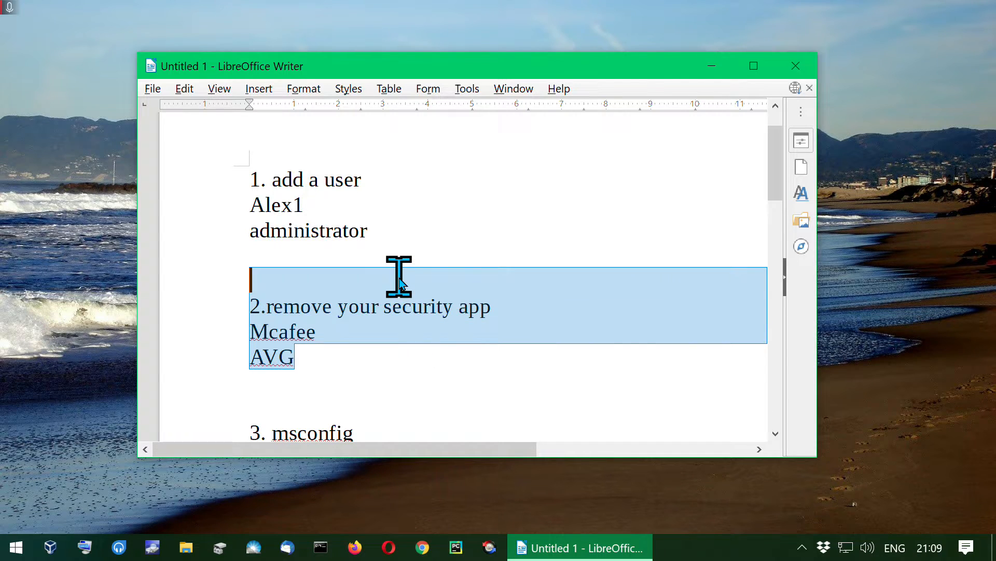
scroll("down", 3)
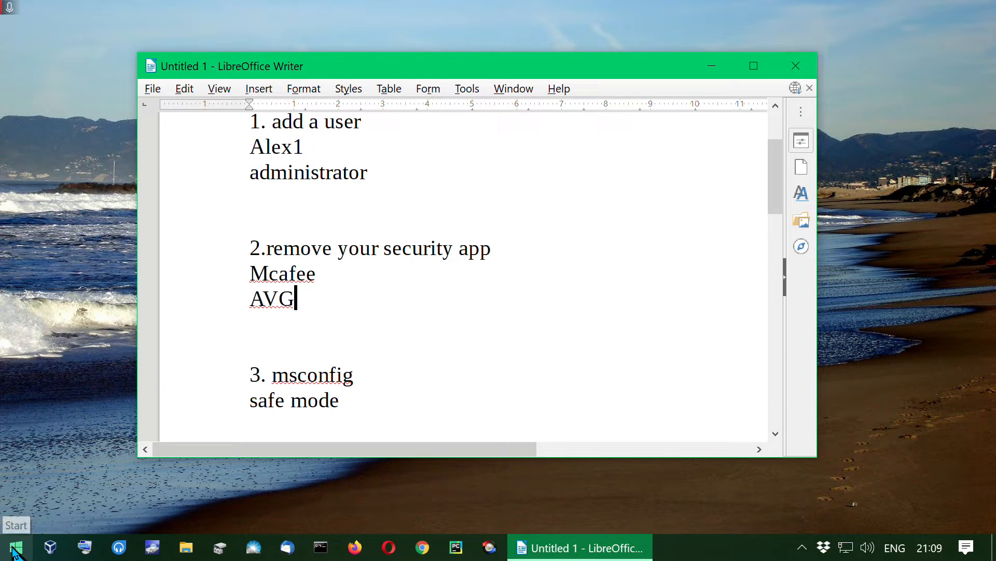
right_click(14, 548)
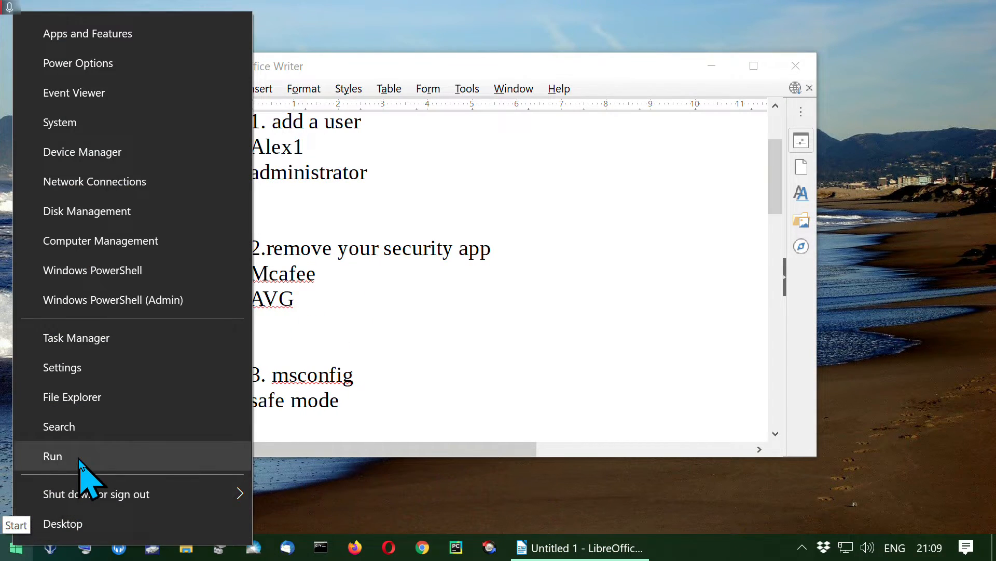
- Run appwiz.cpl to list the installed programs in Programs and Features
left_click(51, 455)
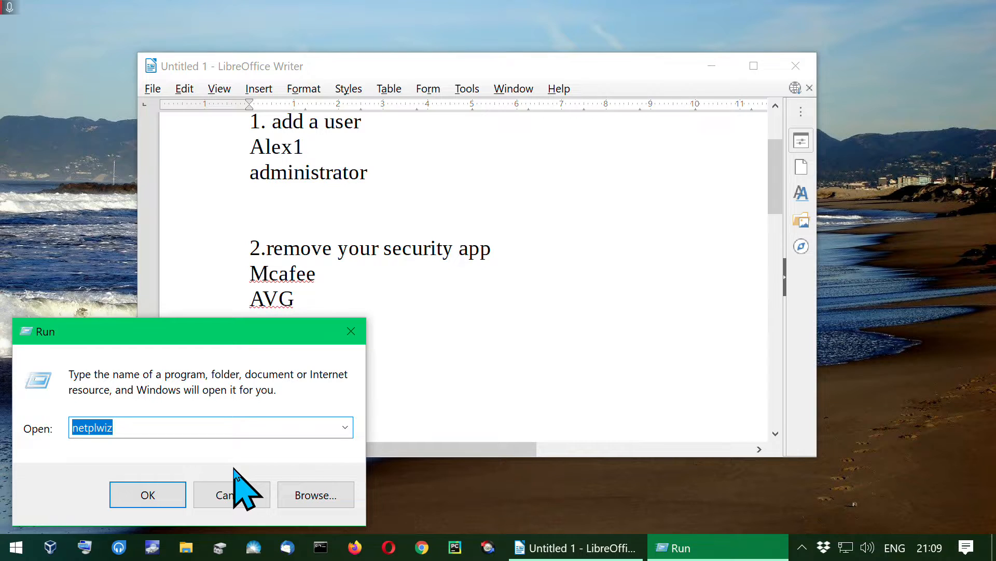
type("appwiz")
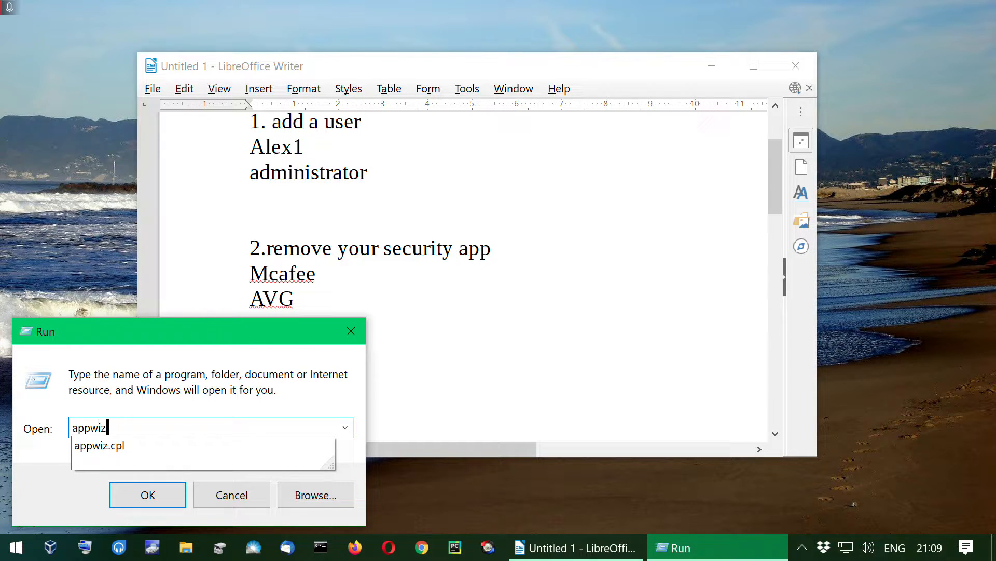
left_click(100, 445)
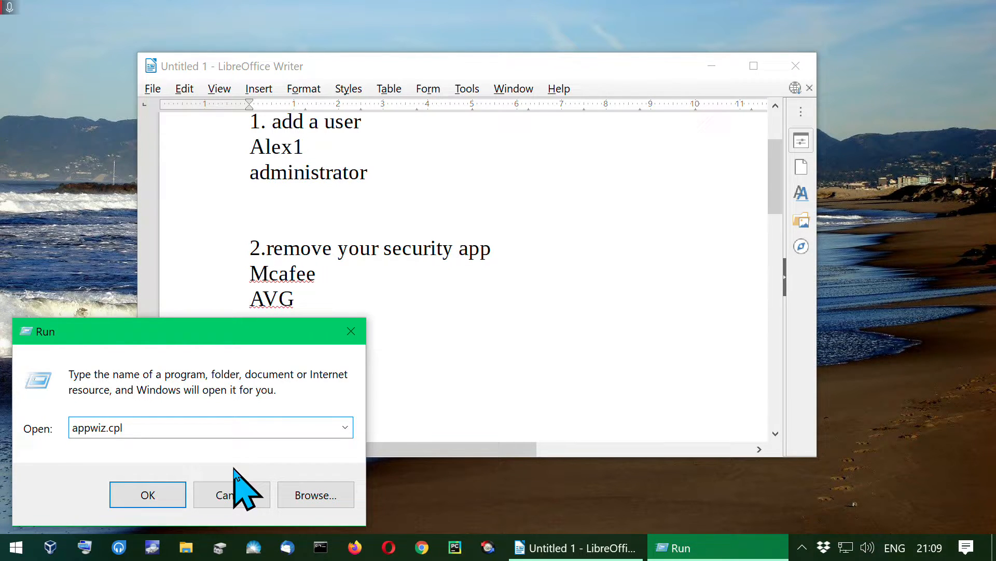
left_click(148, 494)
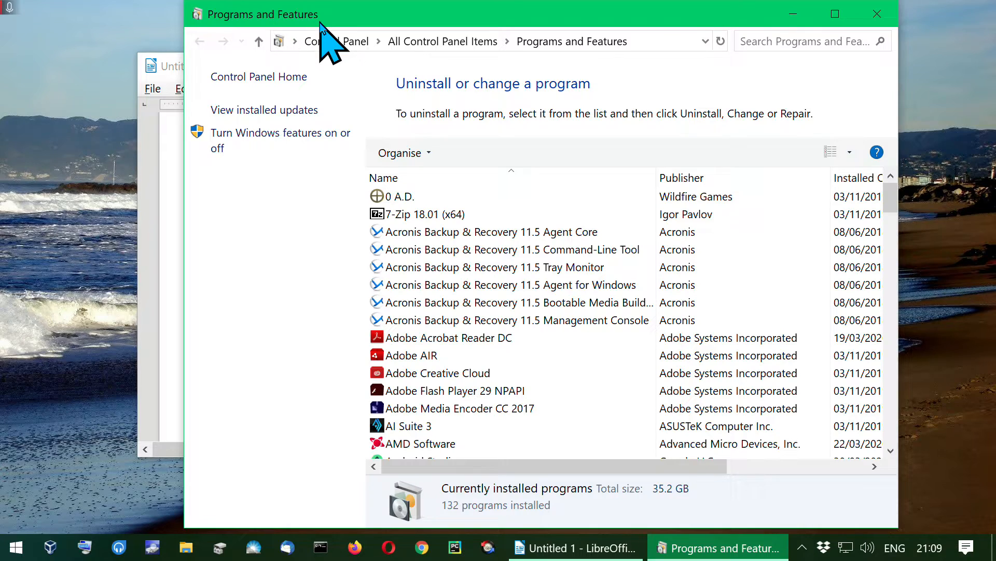
left_click(412, 355)
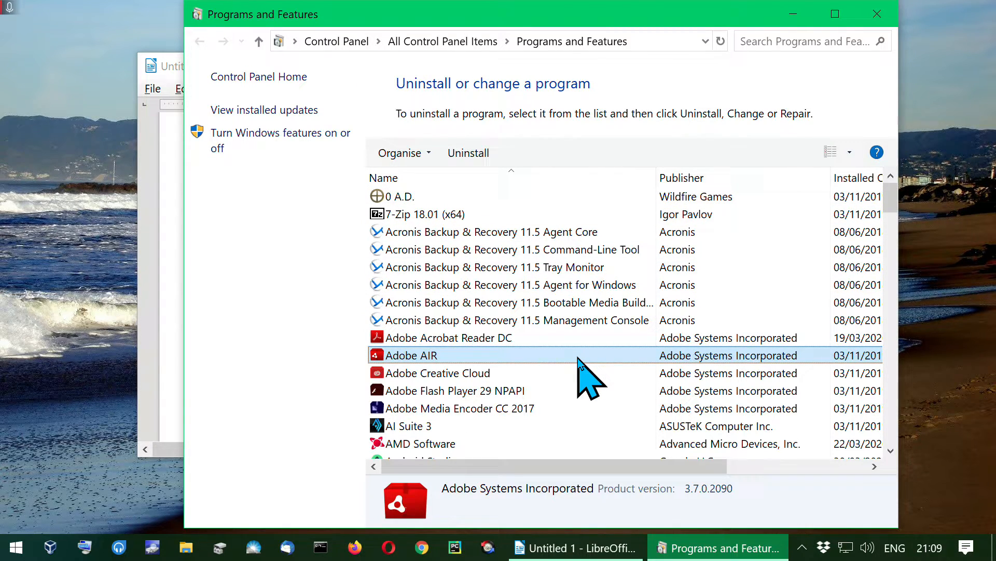
scroll("down", 3)
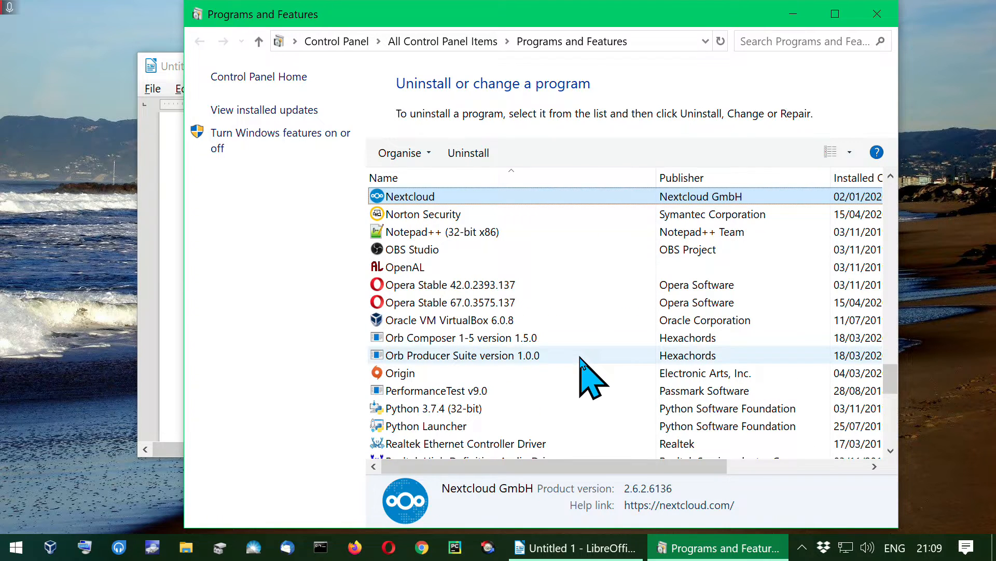
left_click(422, 214)
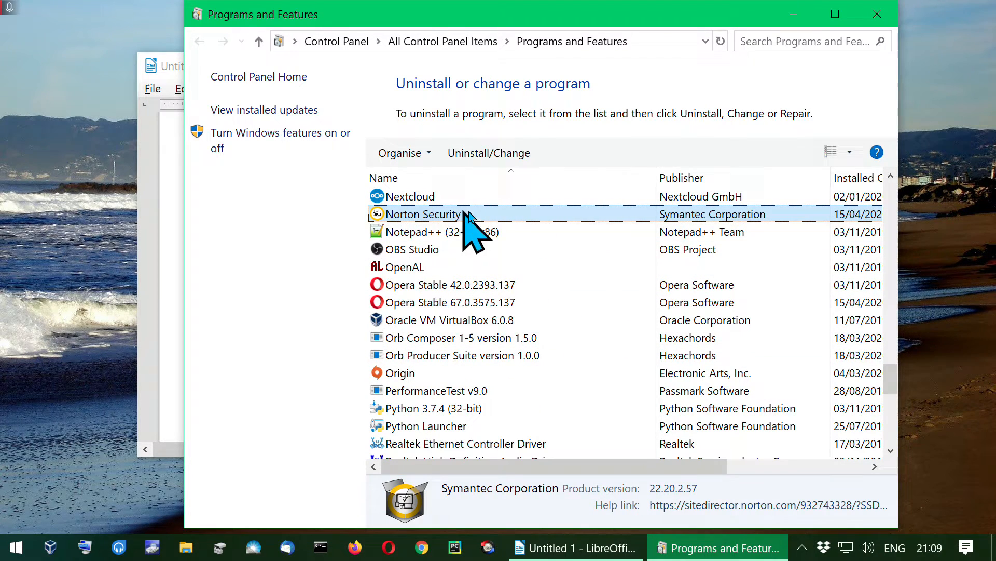
mouse_move(598, 210)
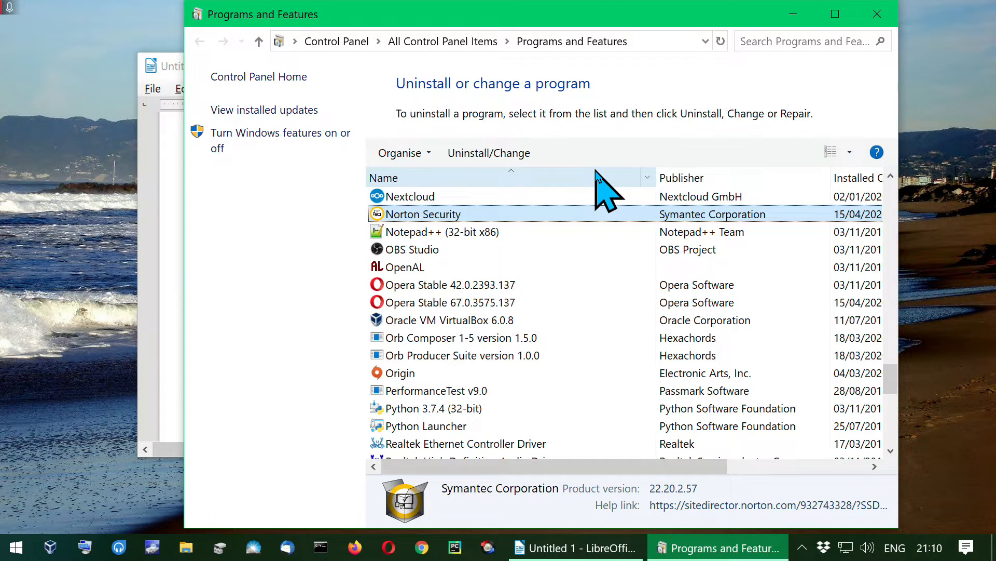
mouse_move(413, 225)
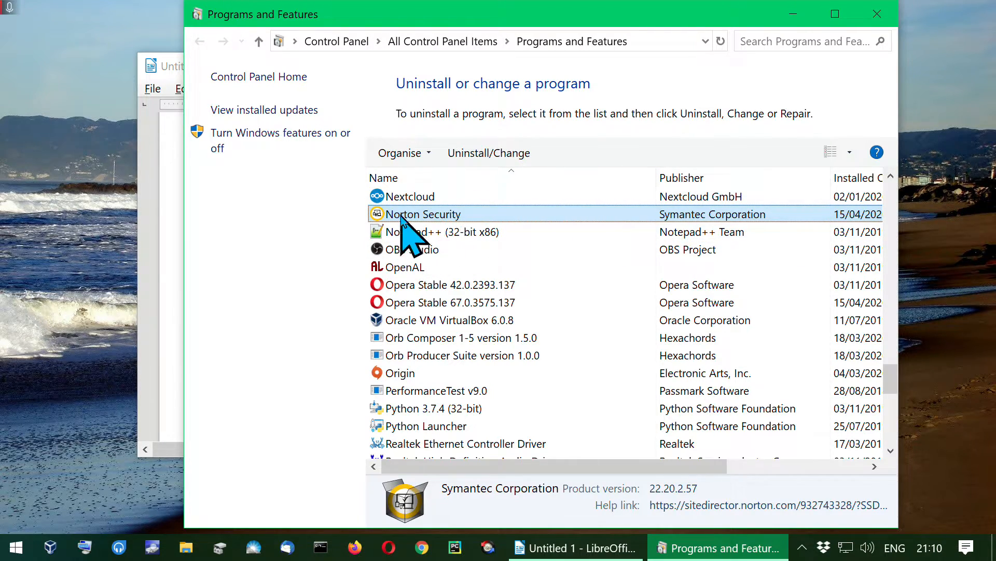
mouse_move(566, 245)
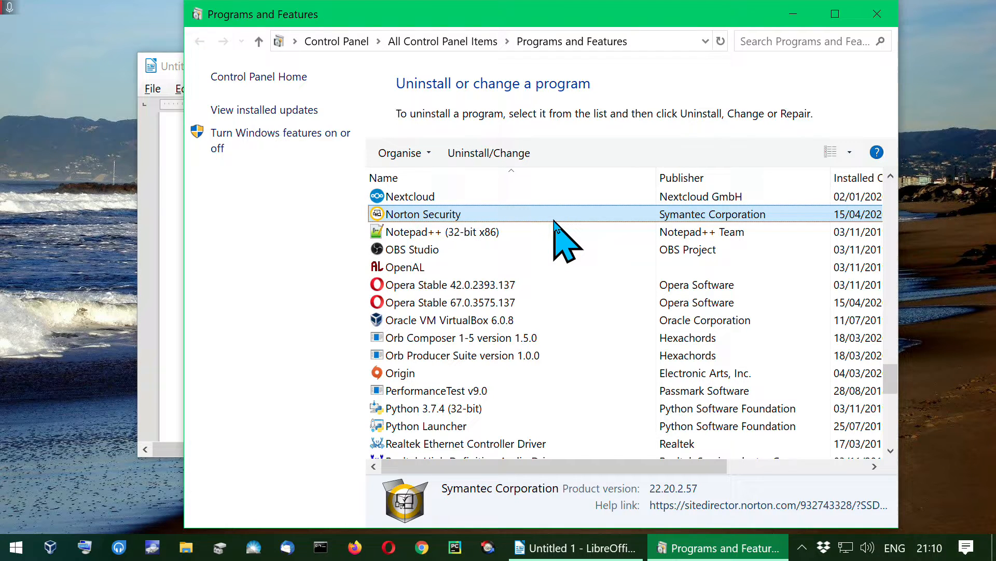
mouse_move(394, 229)
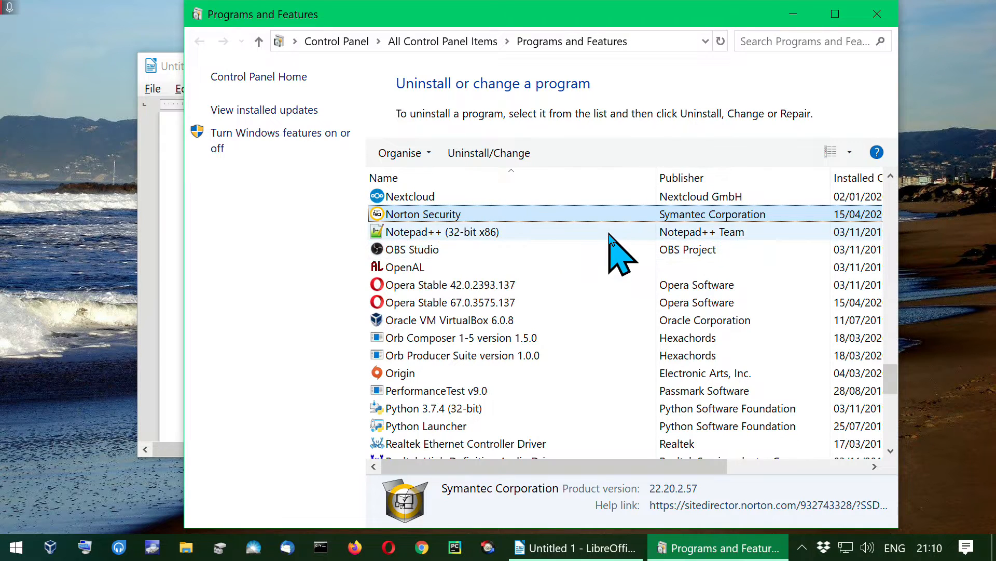
mouse_move(566, 270)
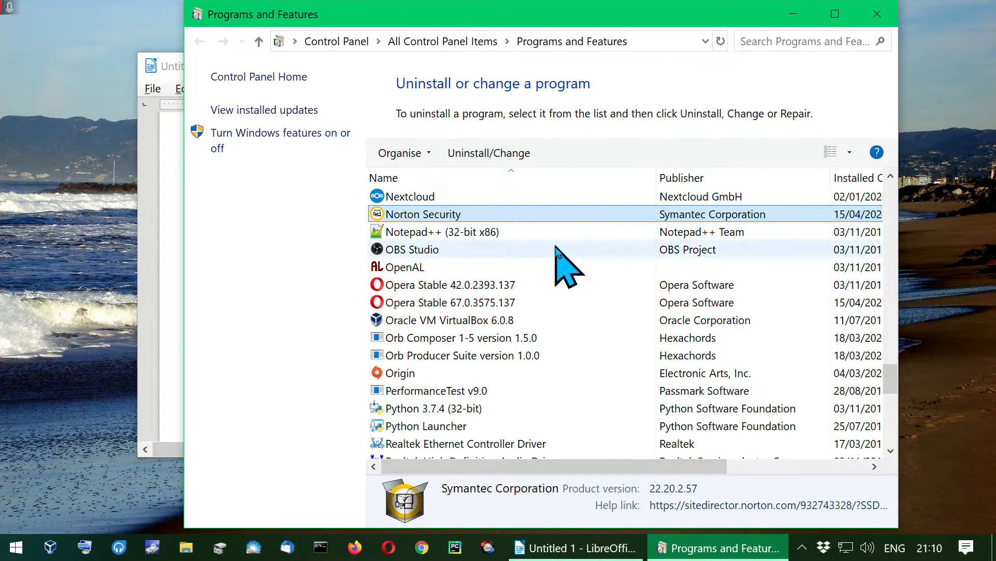
mouse_move(878, 13)
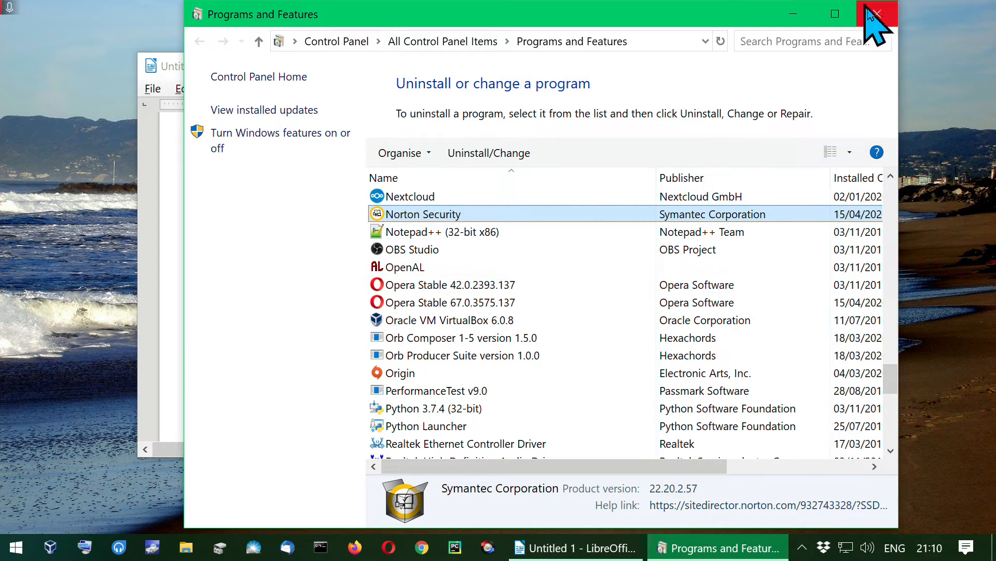
- Close Programs and Features and add '4. reinstall security app' to the Writer checklist
left_click(877, 13)
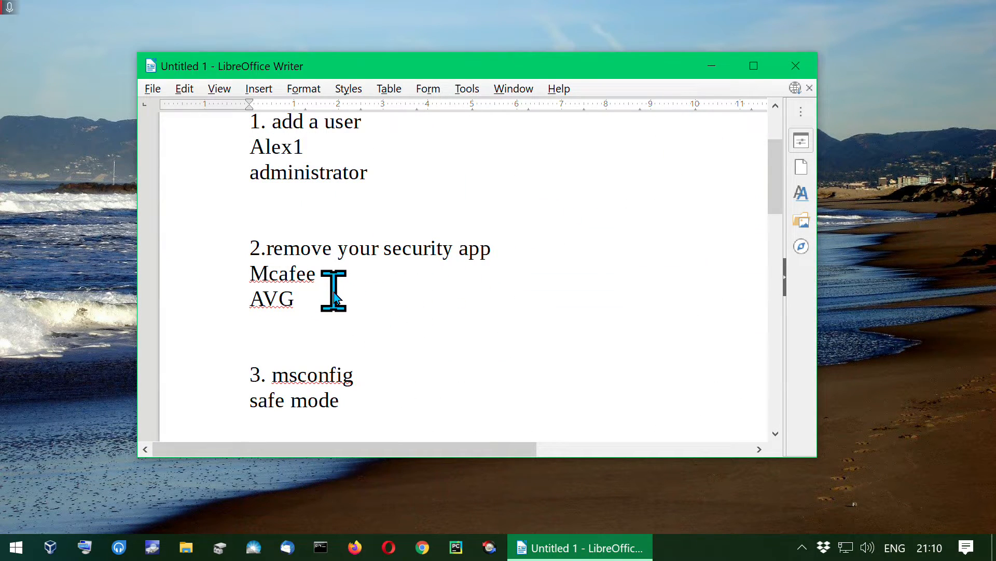
scroll("down", 3)
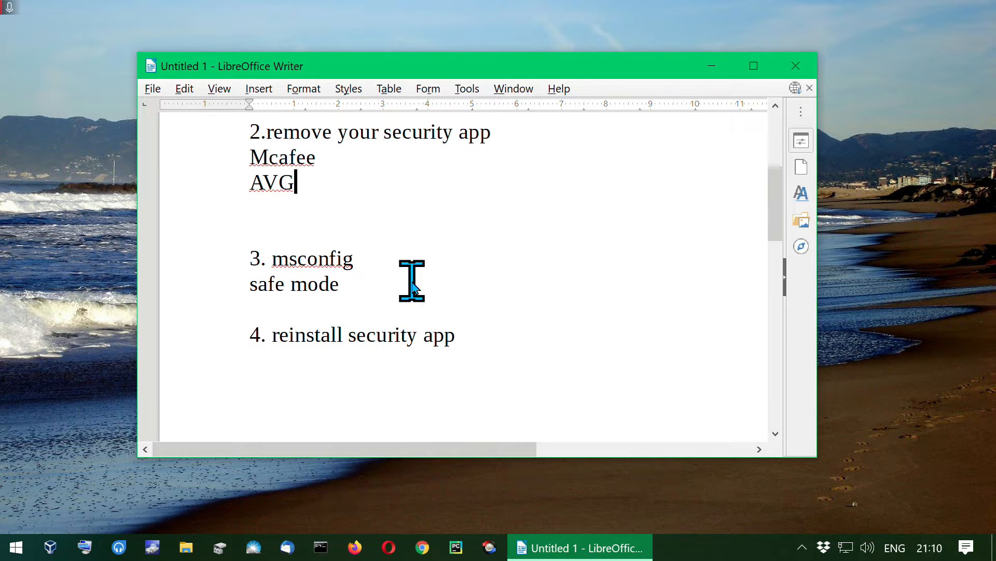
double_click(312, 258)
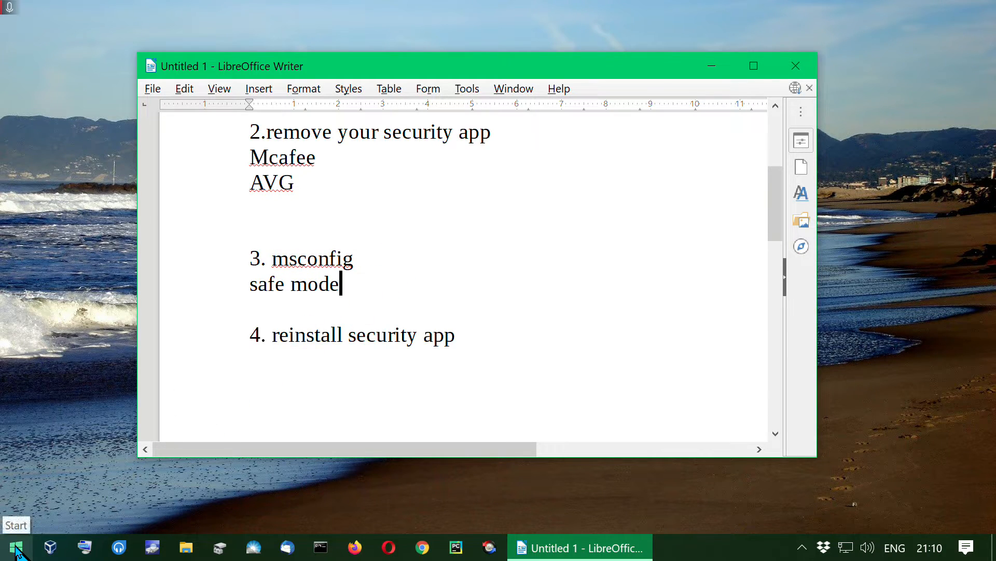
right_click(16, 547)
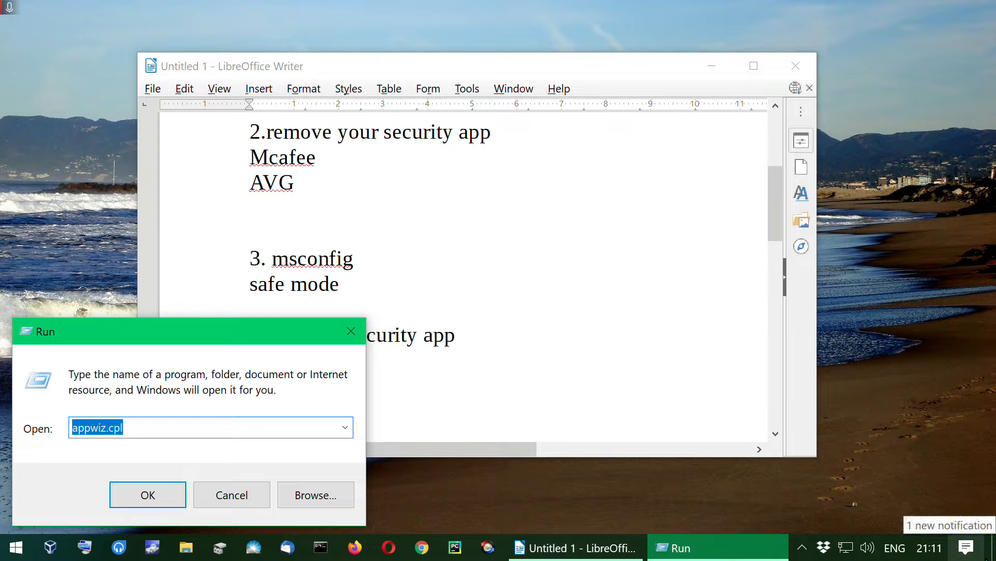
- Run msconfig and apply Safe boot (Minimal) on the Boot settings, prompting a restart
type("msconfig")
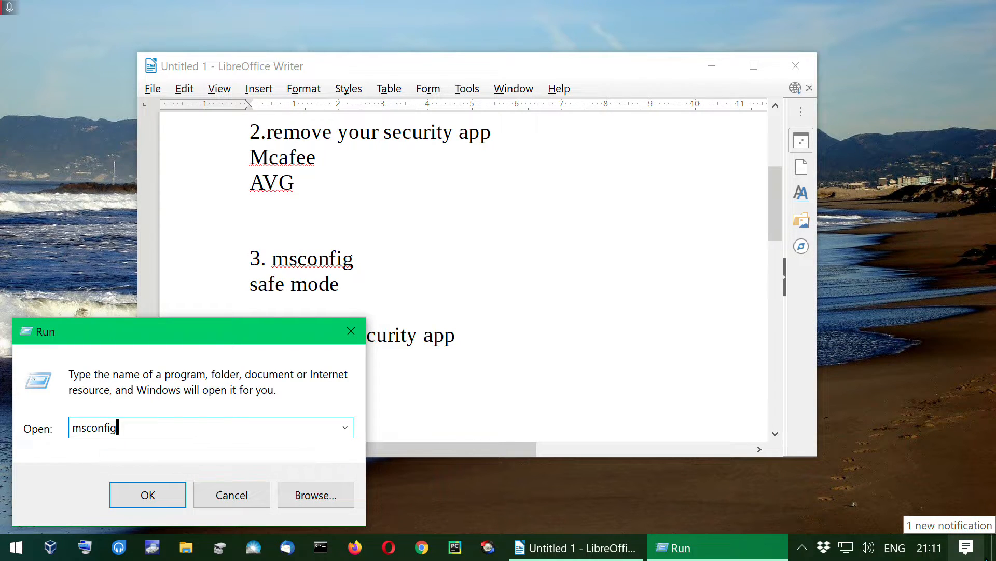
left_click(147, 494)
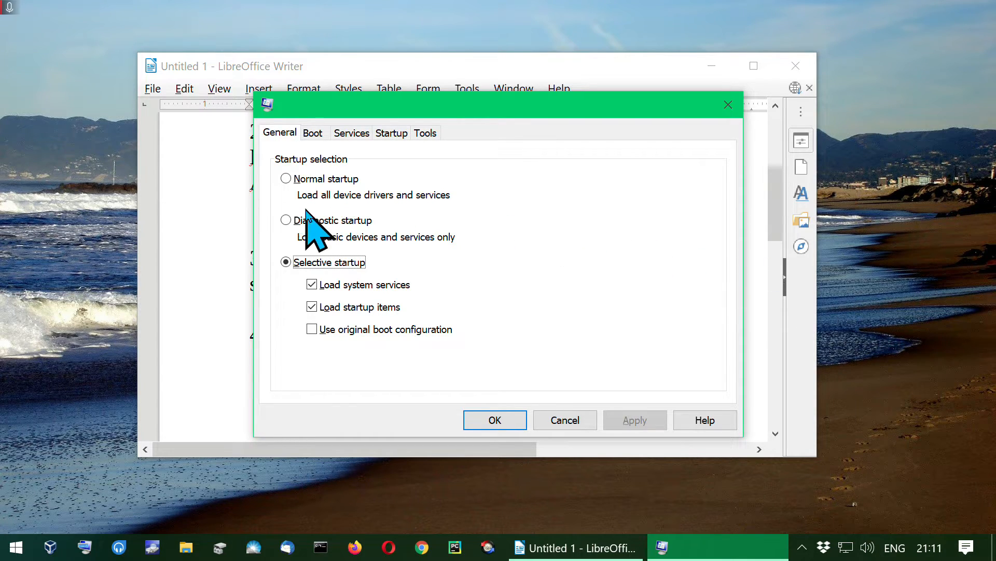
mouse_move(317, 134)
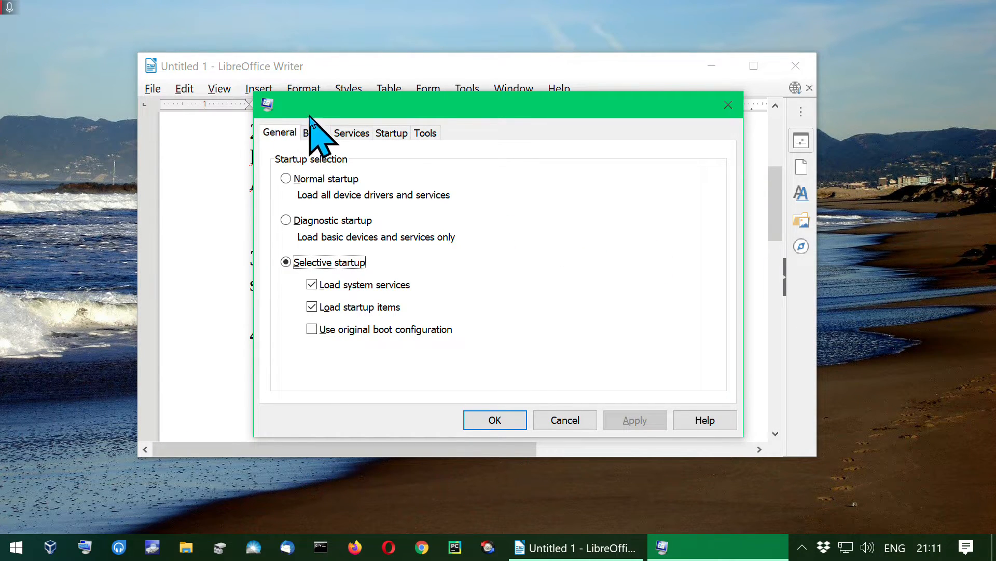
left_click(312, 133)
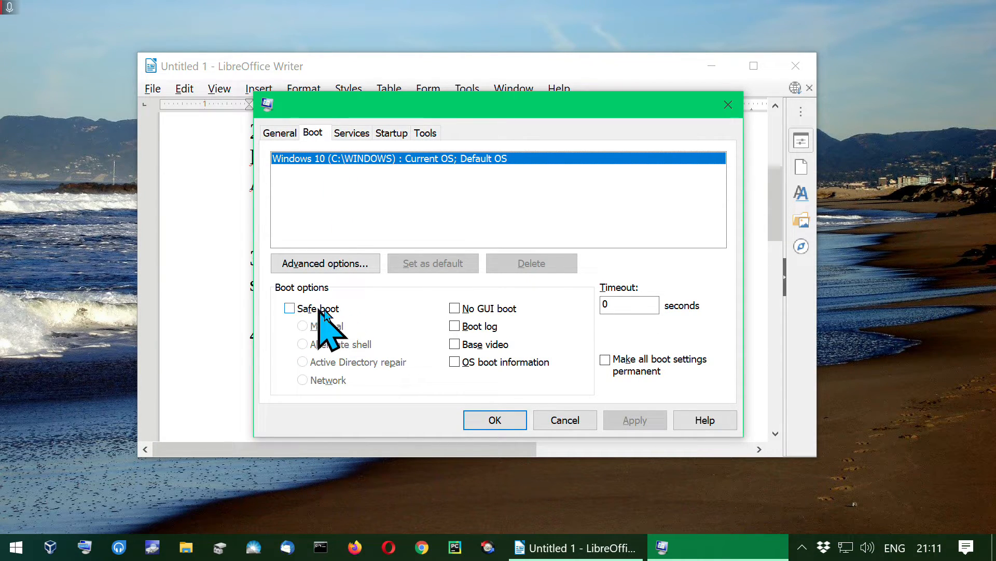
left_click(289, 309)
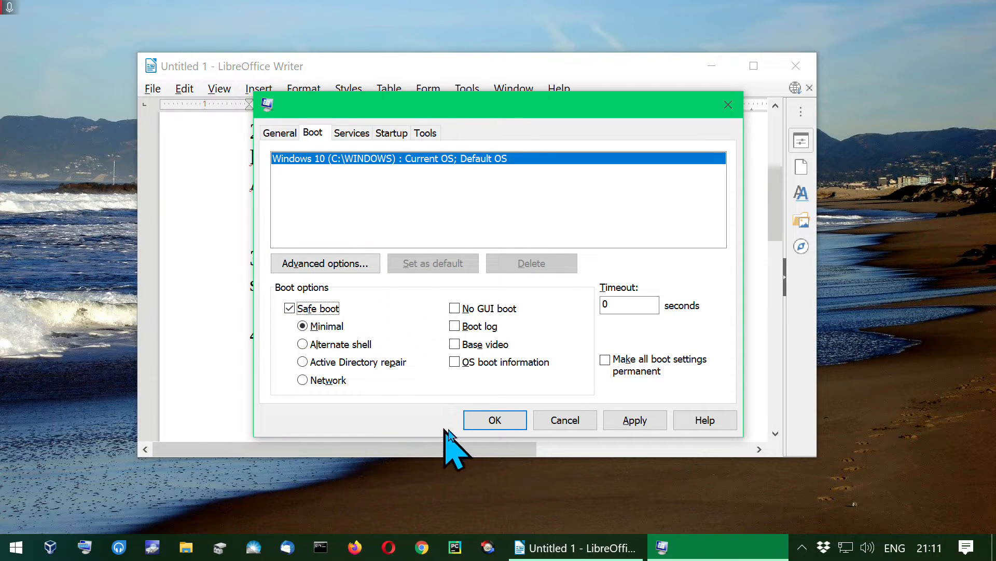
left_click(494, 420)
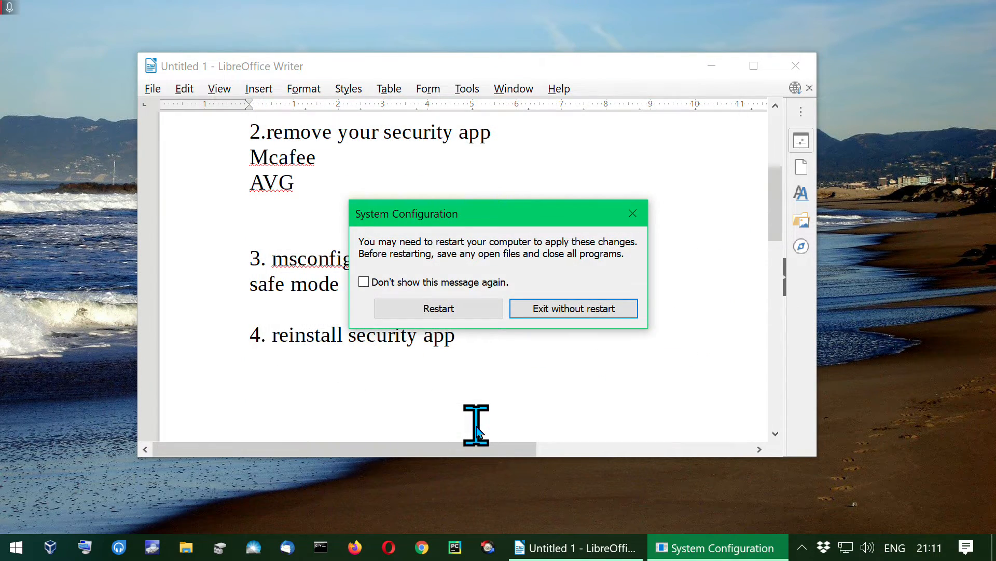
mouse_move(471, 350)
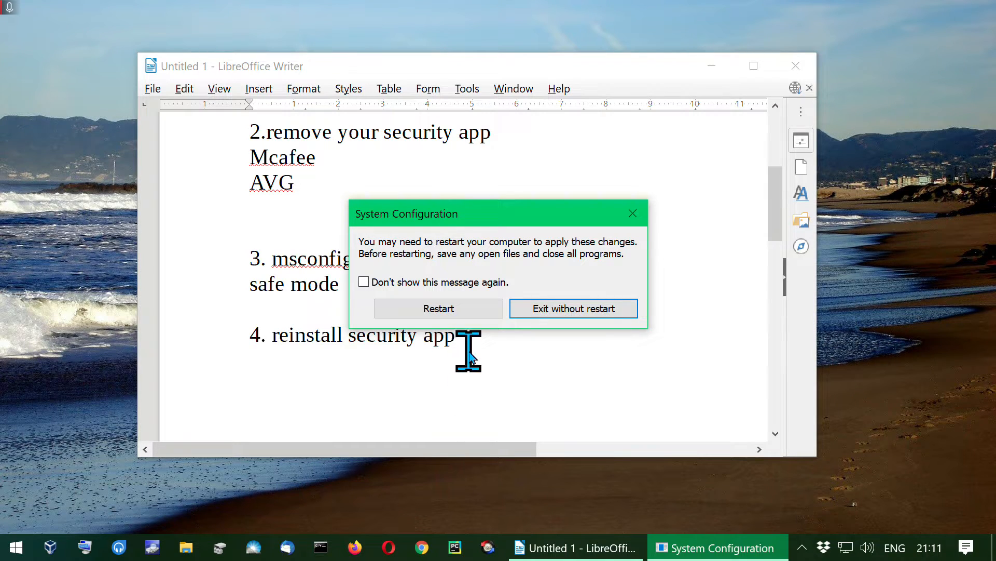
mouse_move(473, 347)
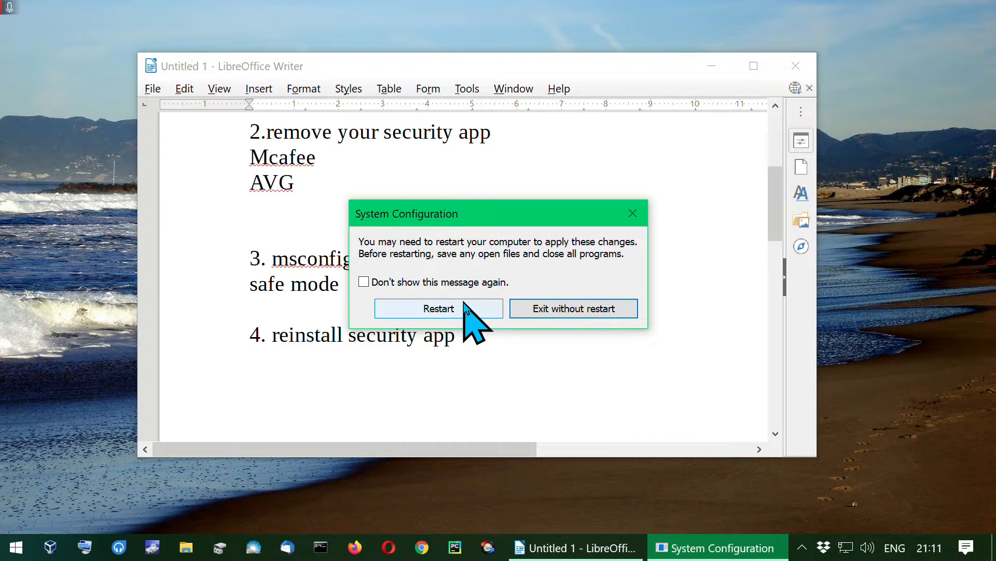
mouse_move(632, 213)
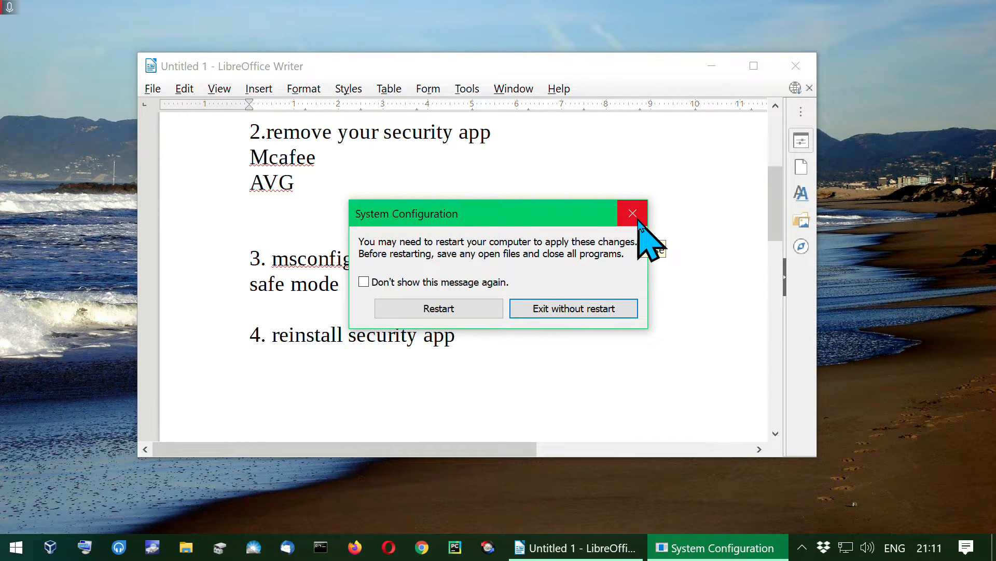
- Dismiss the System Configuration restart prompt with its X button, without restarting
left_click(632, 213)
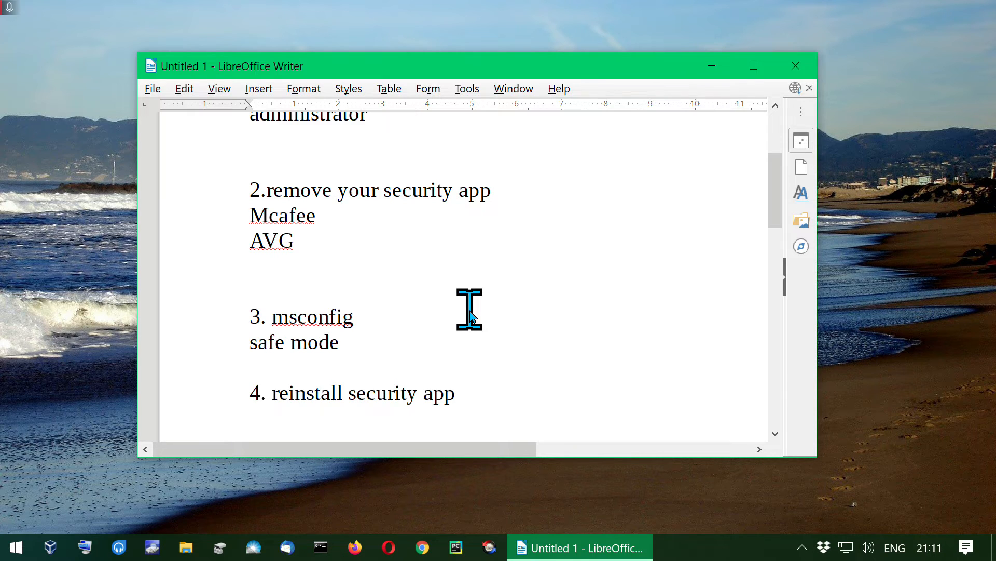
triple_click(349, 272)
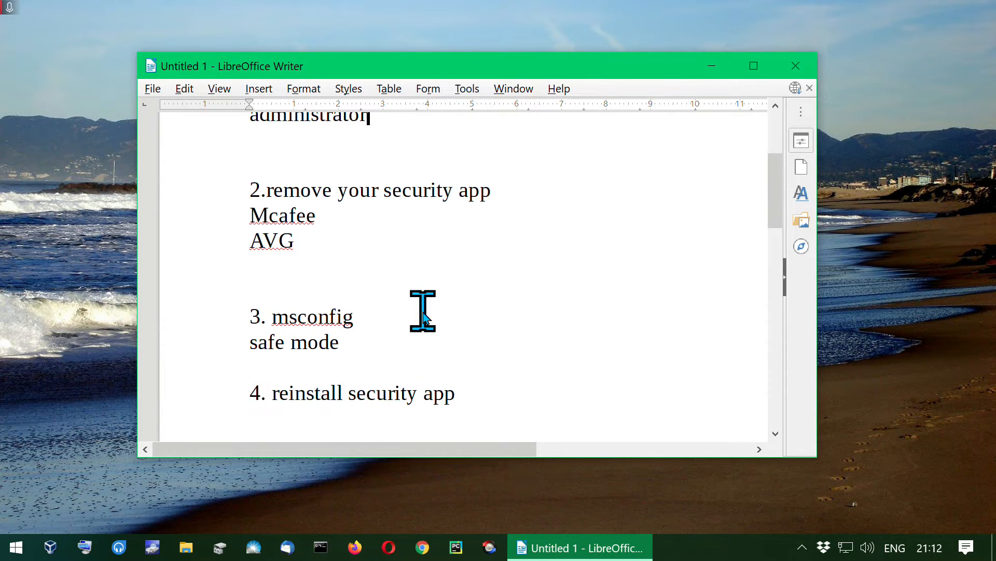
scroll("down", 3)
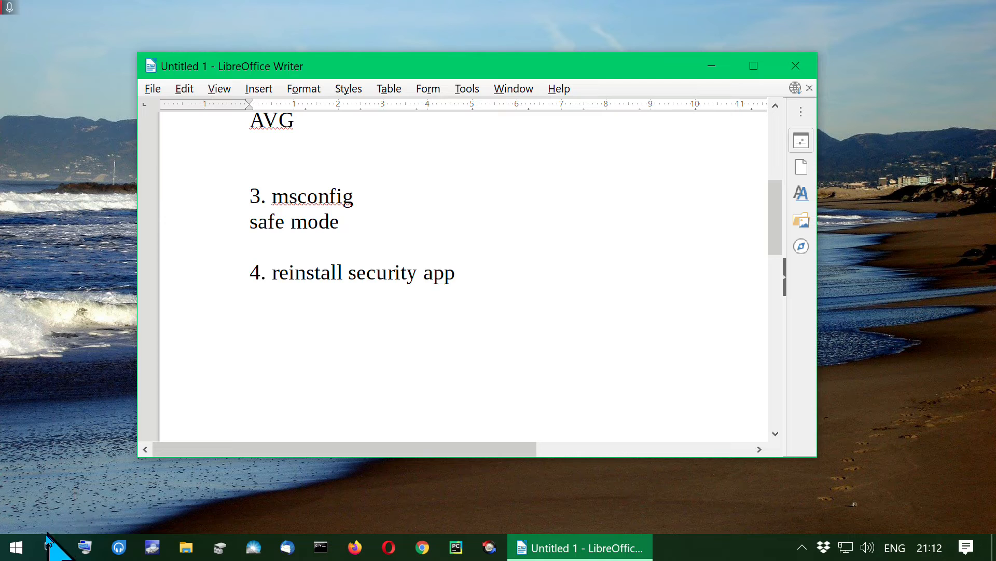
mouse_move(13, 547)
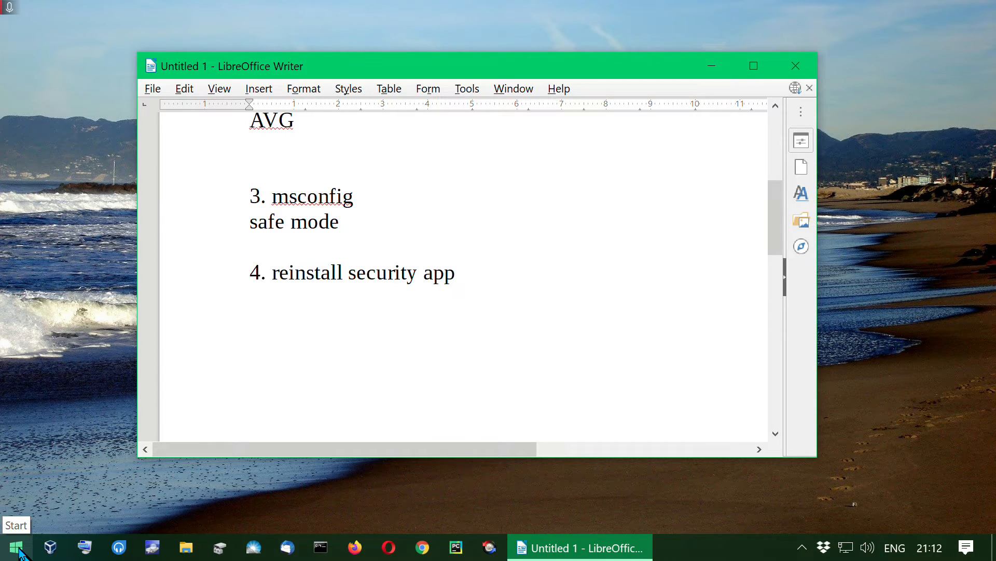
- Reopen System Configuration via Run with msconfig from the Start quick-links menu
right_click(15, 547)
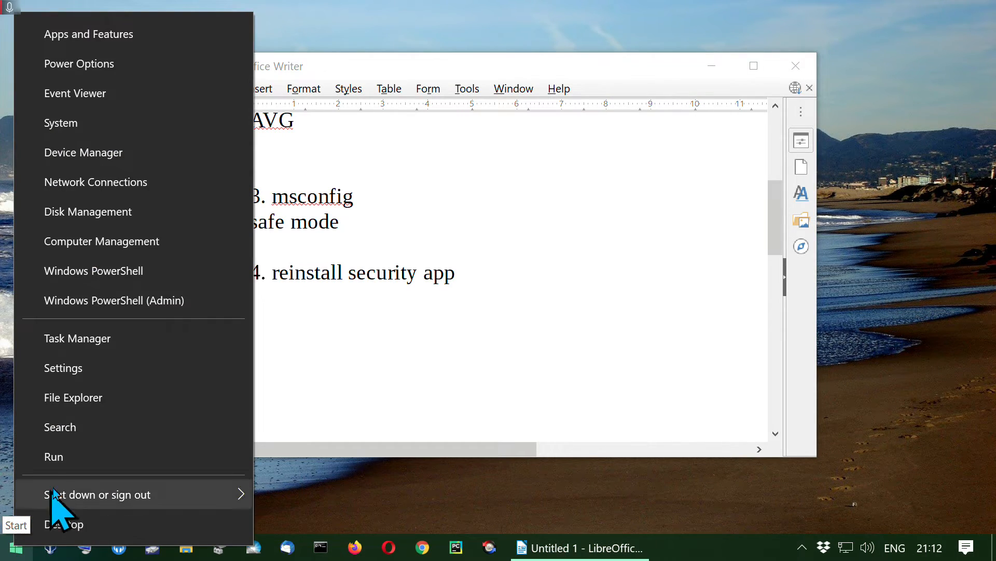
left_click(53, 456)
type("msconfig")
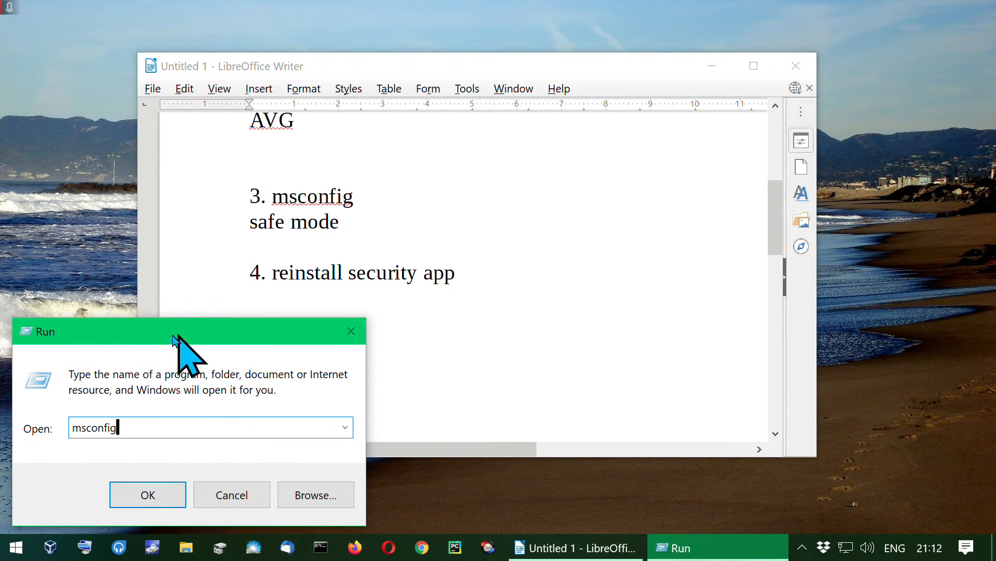
left_click(147, 494)
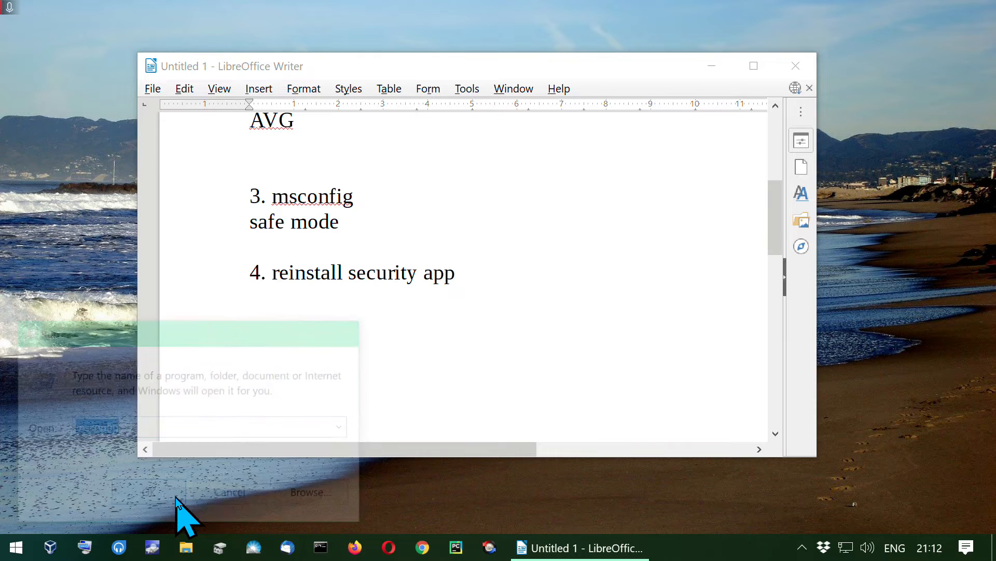
left_click(149, 492)
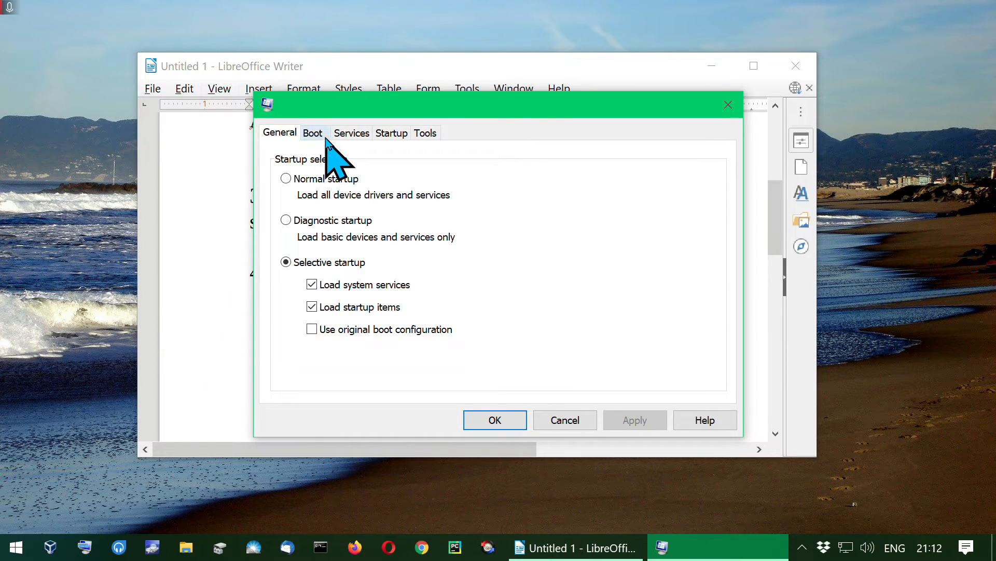
- On the Boot settings, untick Safe boot and confirm with OK, raising the restart prompt
left_click(312, 133)
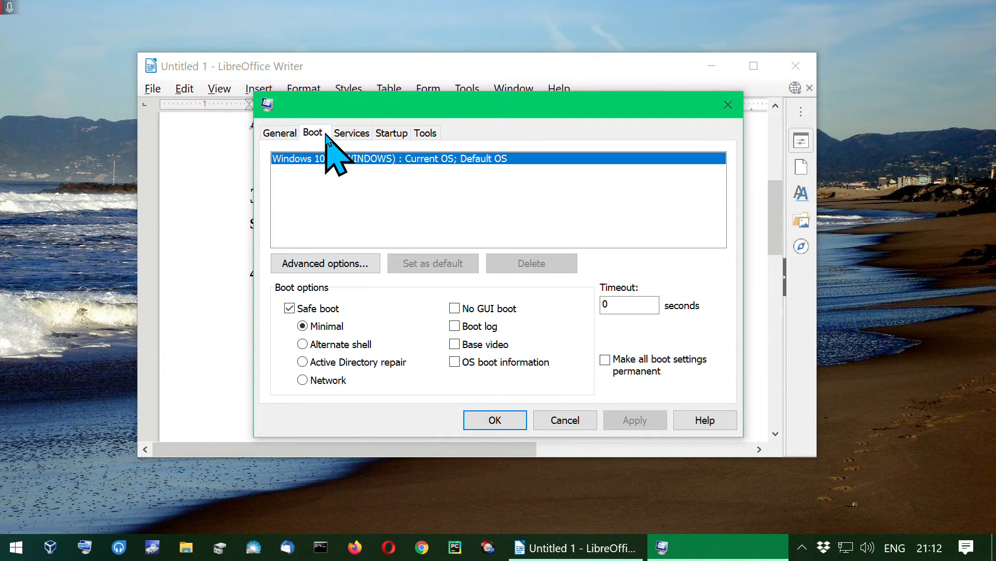
mouse_move(327, 126)
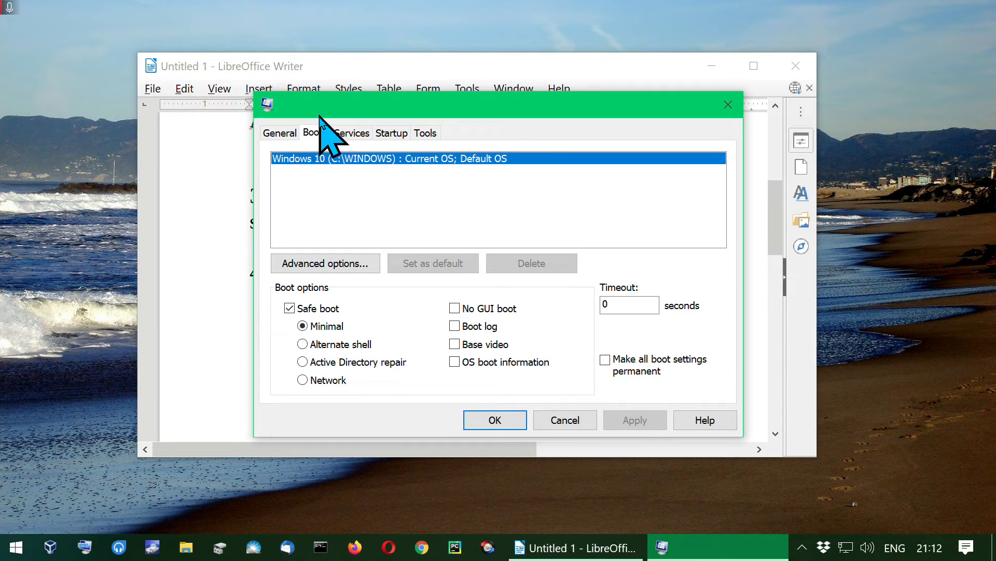
left_click(289, 308)
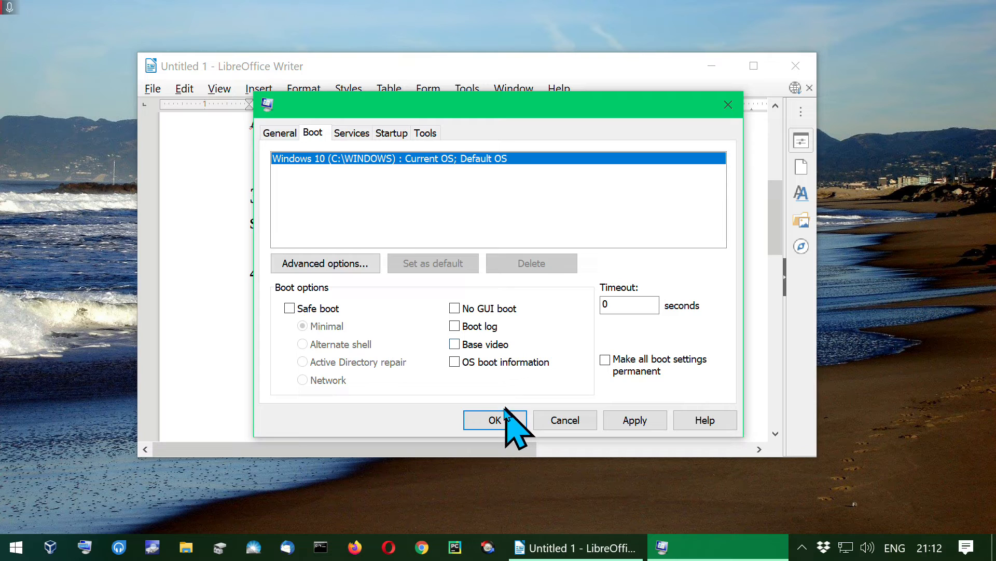
left_click(494, 419)
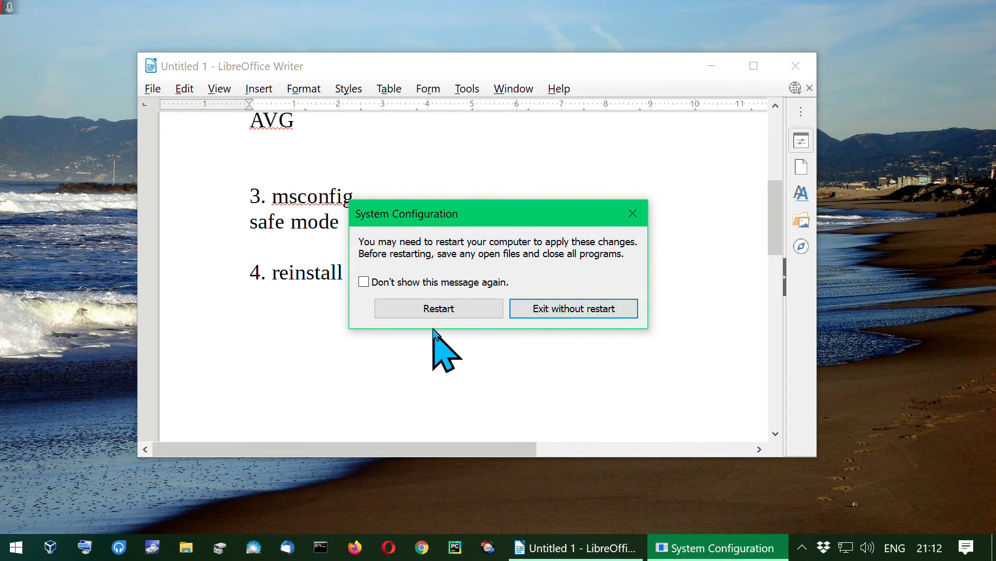
mouse_move(445, 282)
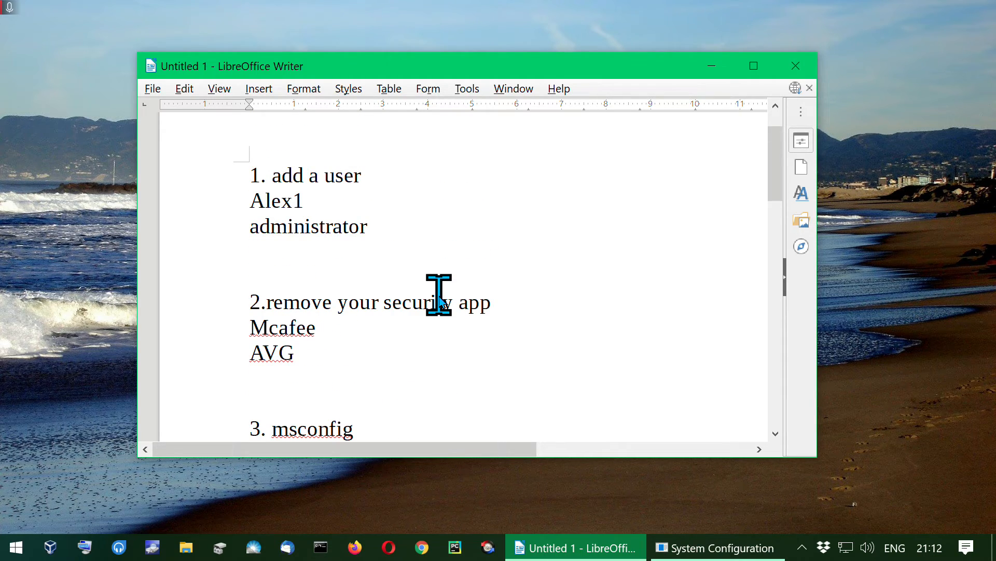
mouse_move(642, 386)
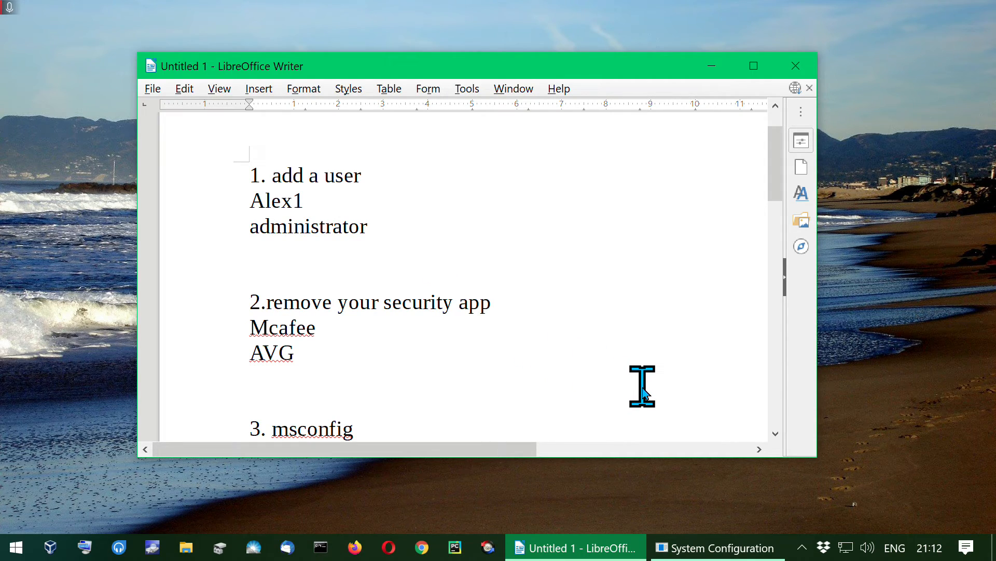